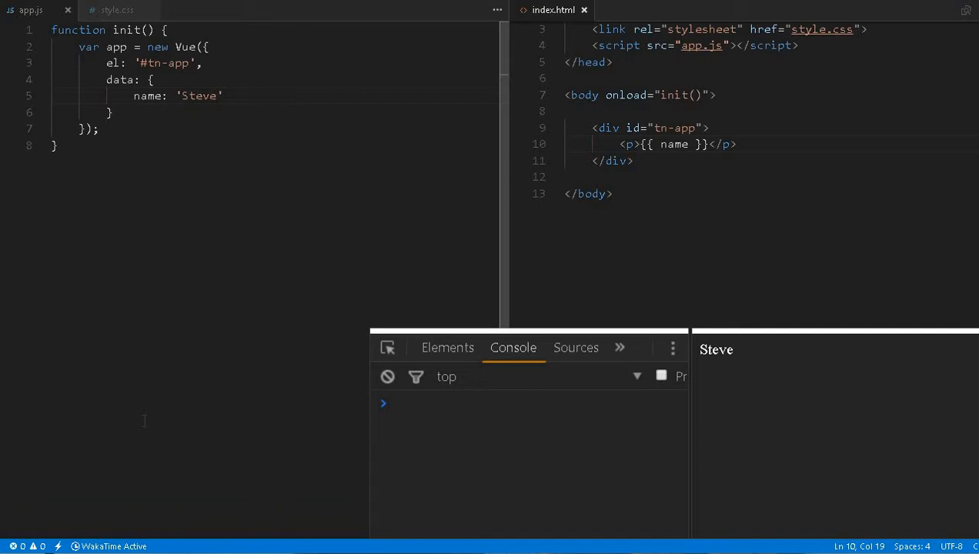
{"action": "mouse_move", "coordinate": [520, 269]}
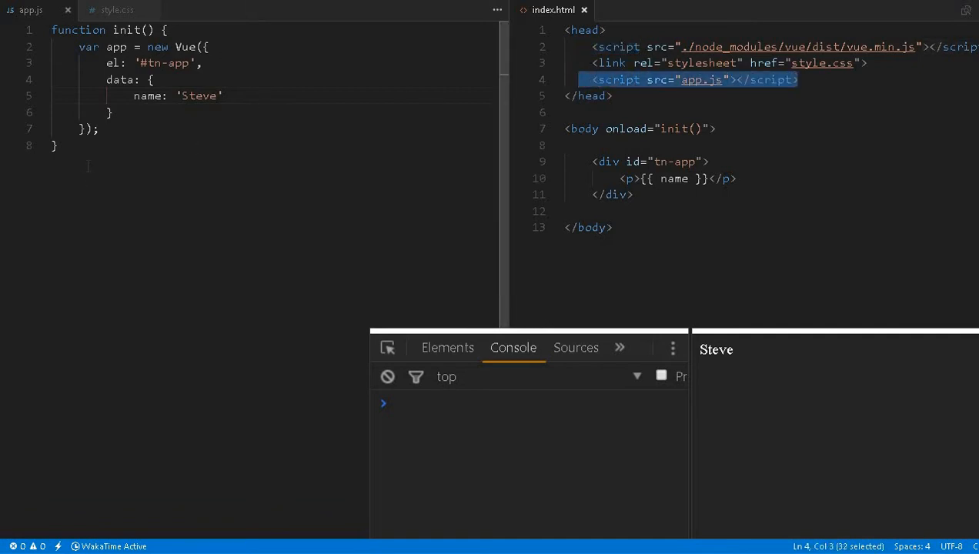
Step: Replace the data name 'Steve' with 'James' in app.js, save, and refresh the preview
{"action": "key", "text": "ctrl+a"}
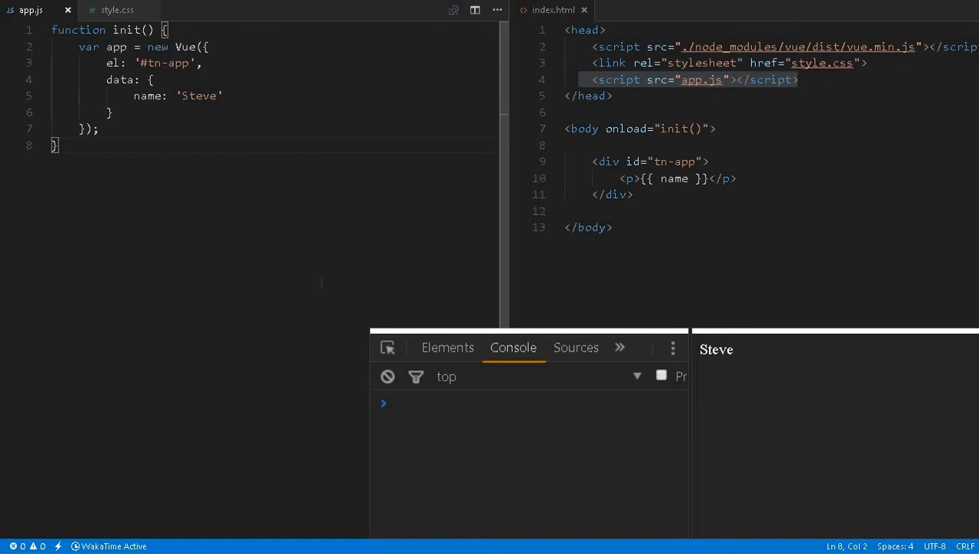
{"action": "mouse_move", "coordinate": [533, 480]}
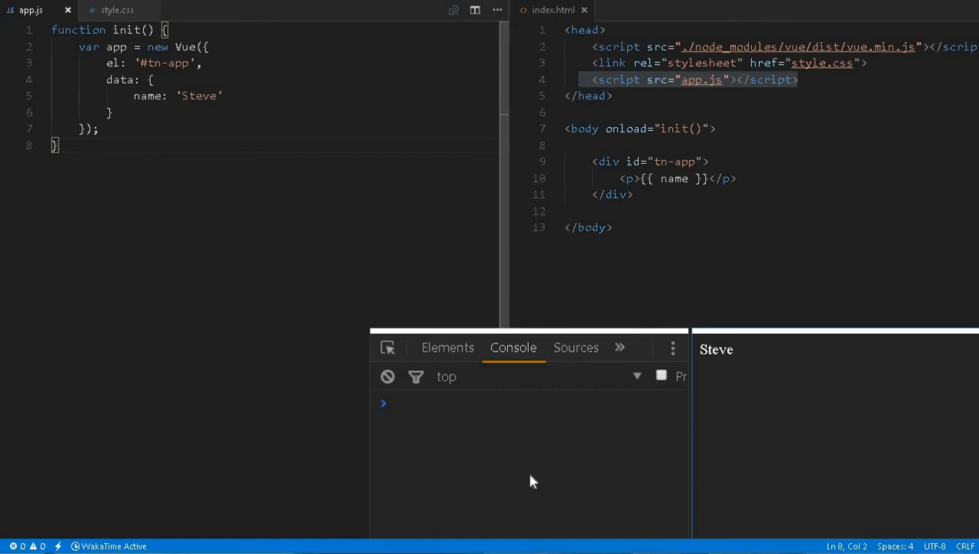
{"action": "mouse_move", "coordinate": [769, 393]}
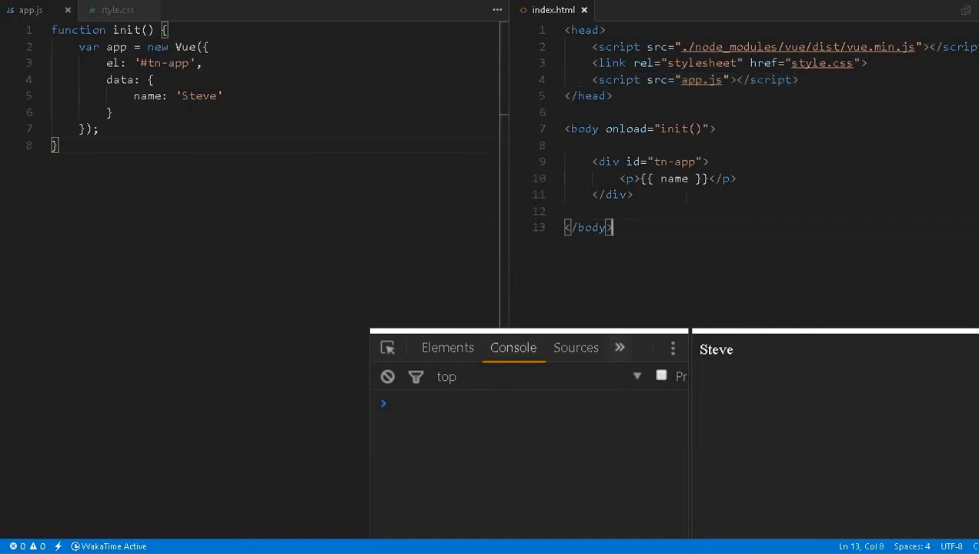
{"action": "double_click", "coordinate": [199, 95]}
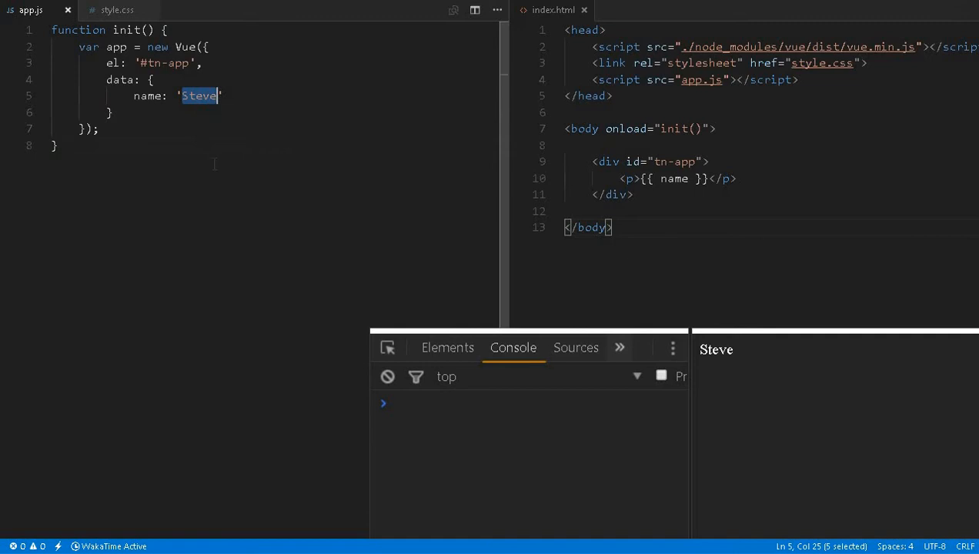
{"action": "type", "text": "Jm"}
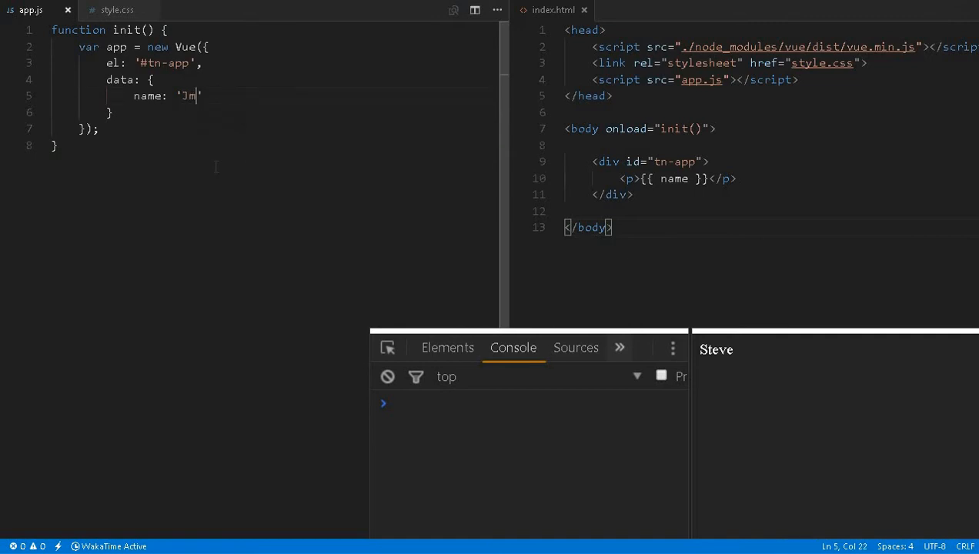
{"action": "key", "text": "ctrl+s"}
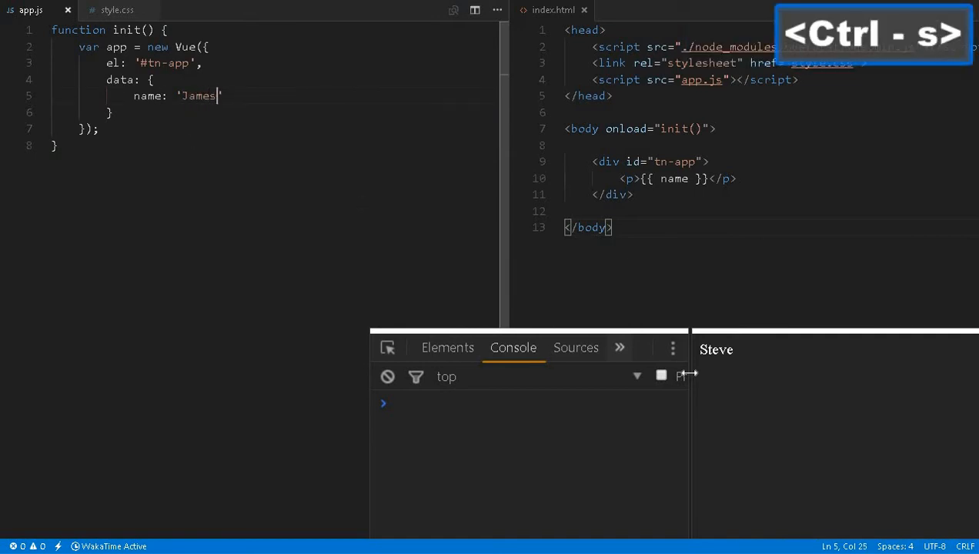
{"action": "key", "text": "f5"}
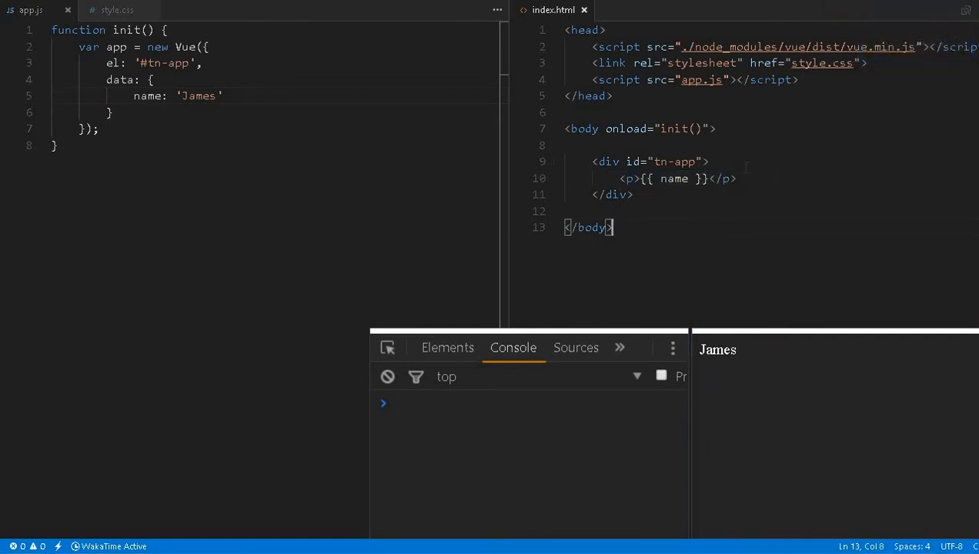
{"action": "left_click", "coordinate": [687, 178]}
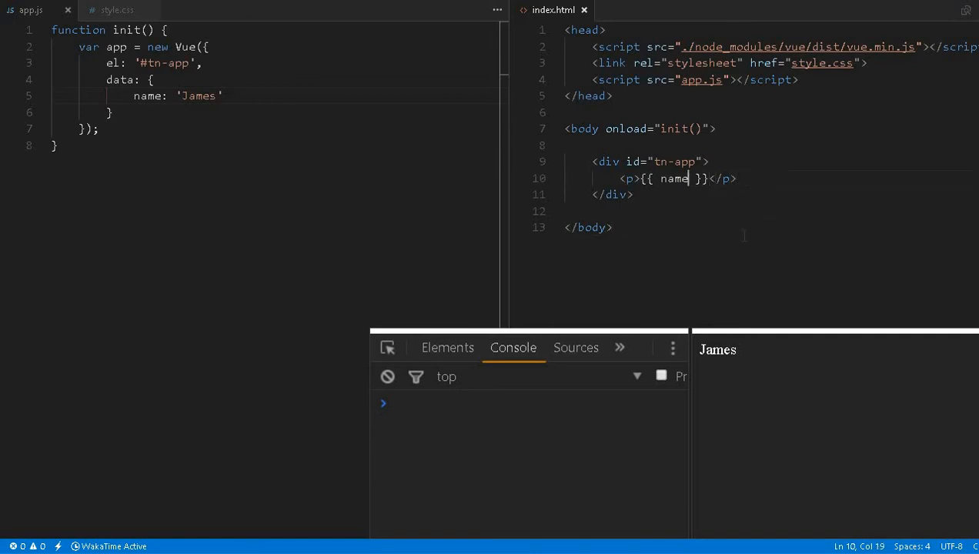
{"action": "type", "text": "."}
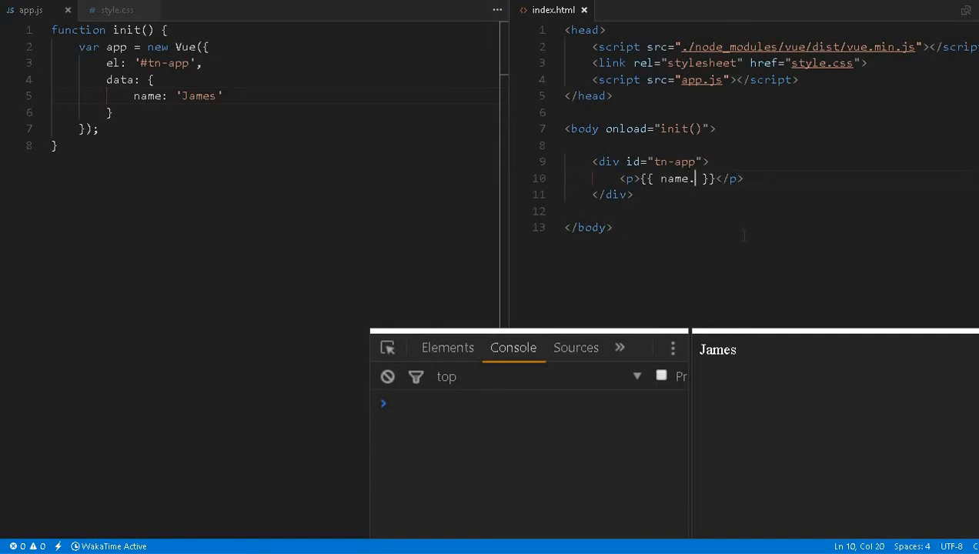
{"action": "type", "text": "toLowerCase("}
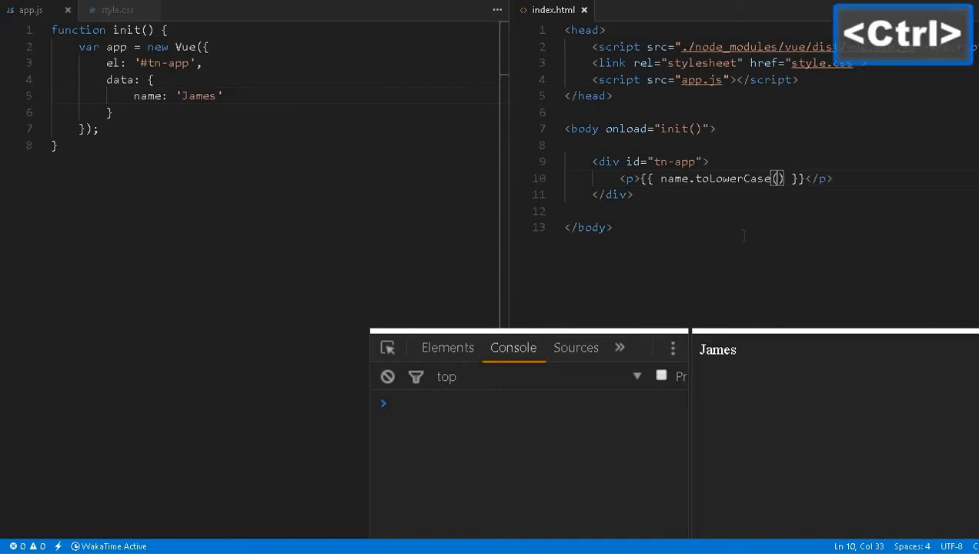
{"action": "key", "text": "ctrl+s"}
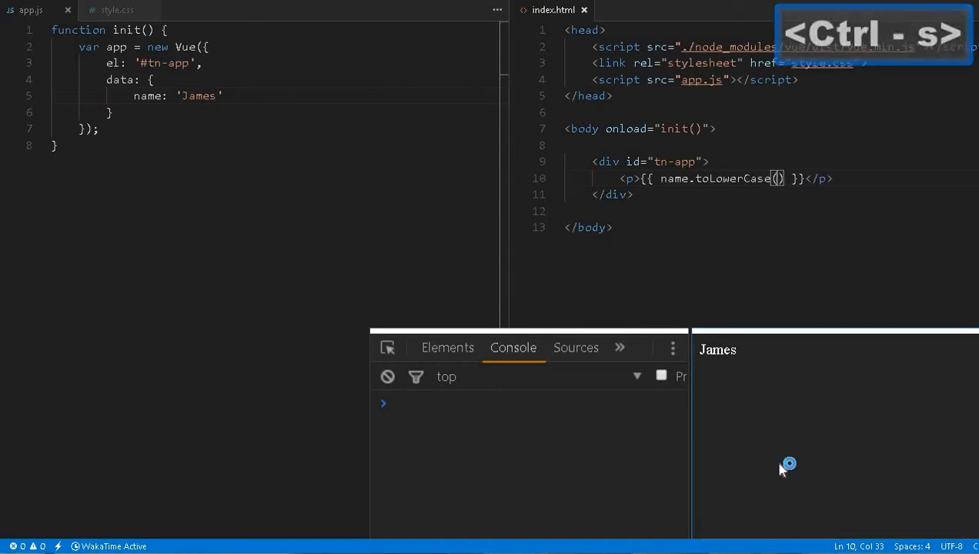
{"action": "key", "text": "f5"}
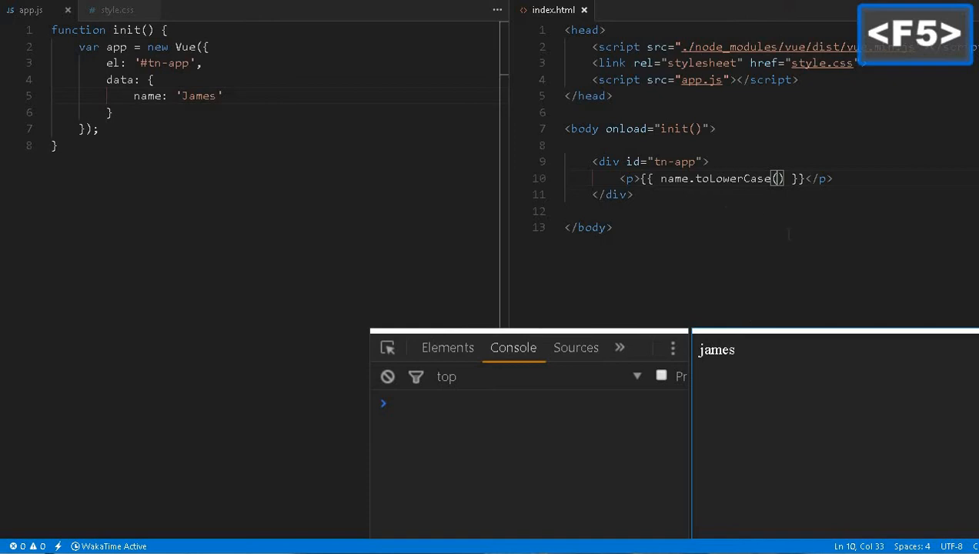
{"action": "key", "text": "f5"}
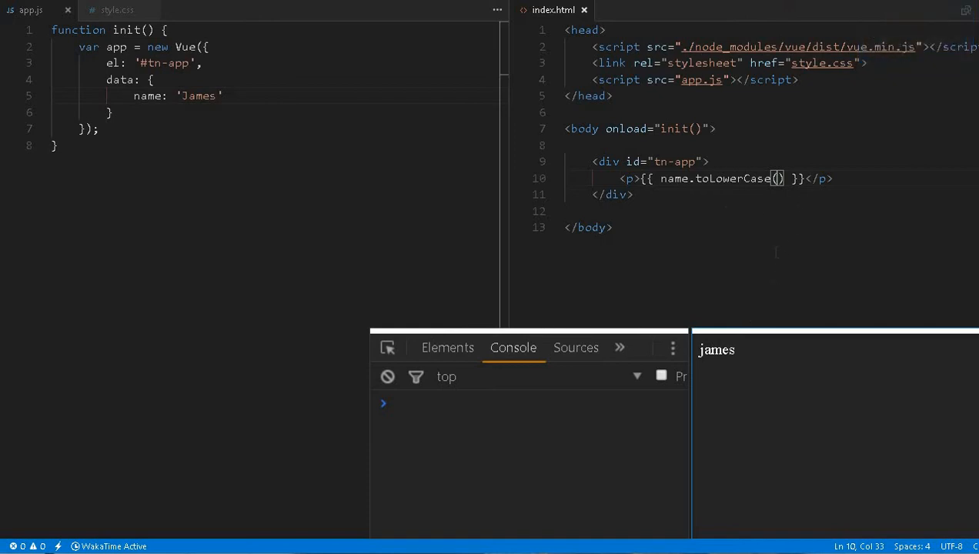
{"action": "left_click_drag", "start_coordinate": [693, 179], "coordinate": [783, 179]}
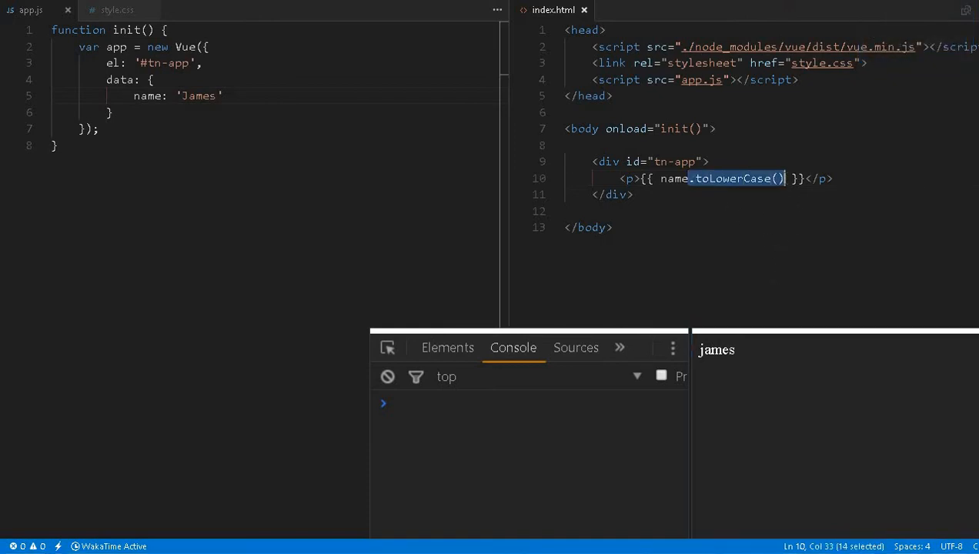
{"action": "key", "text": "Backspace"}
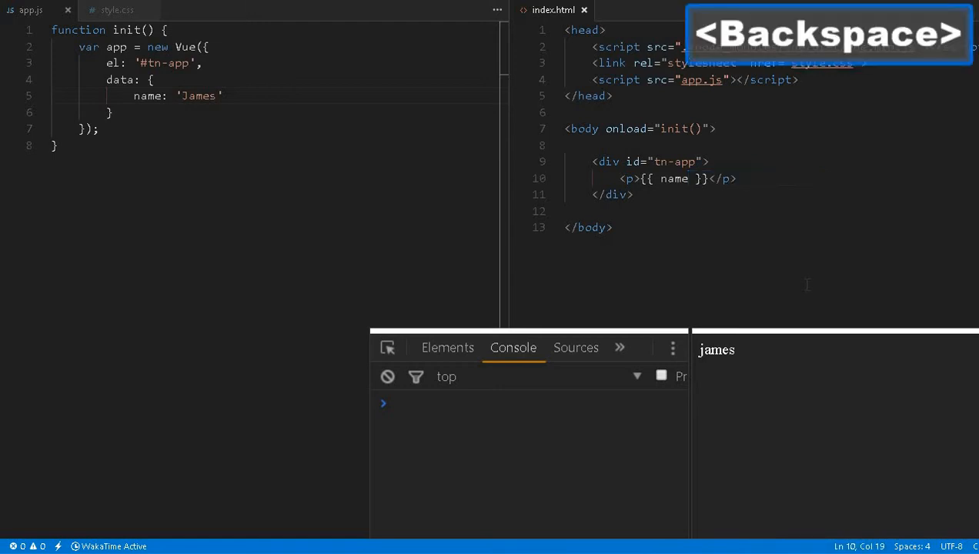
{"action": "key", "text": "ctrl+s"}
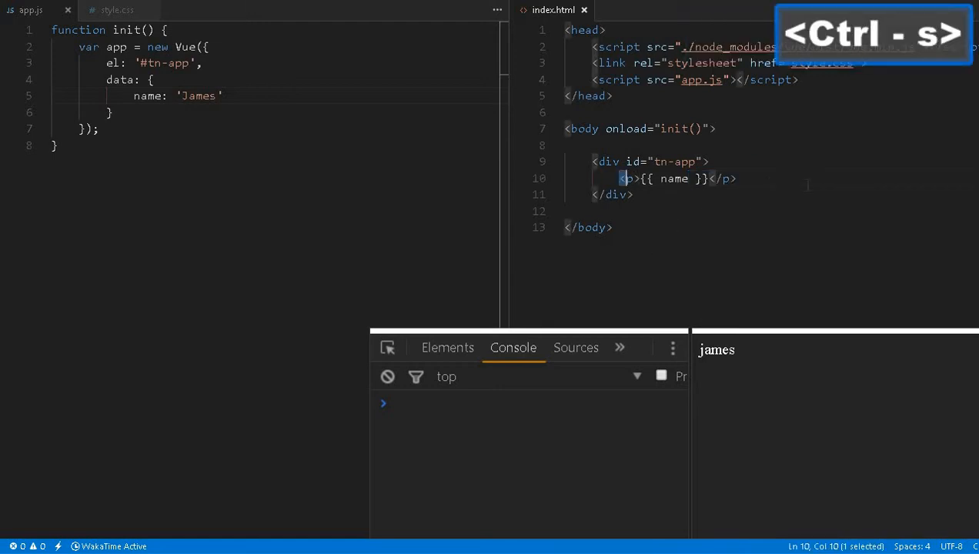
{"action": "key", "text": "ctrl+s"}
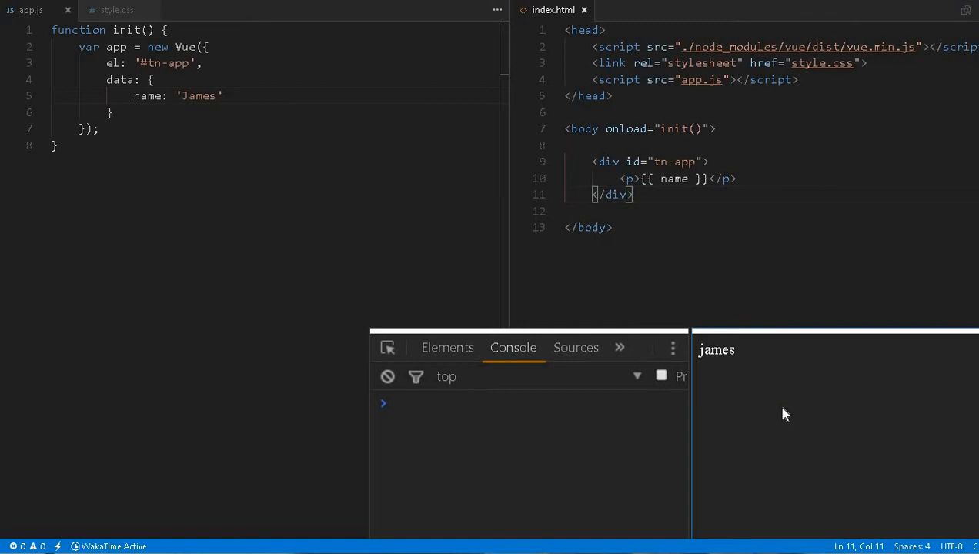
{"action": "key", "text": "f5"}
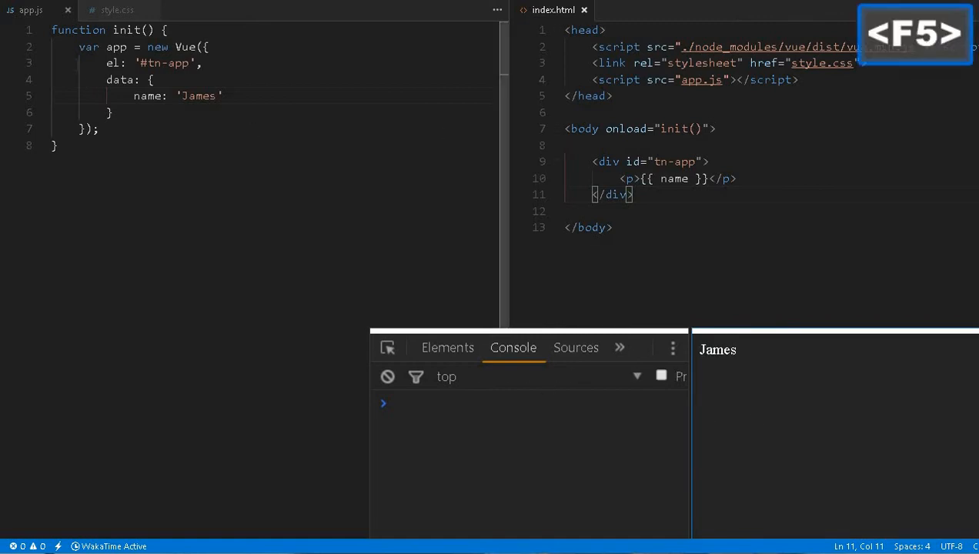
{"action": "left_click_drag", "start_coordinate": [591, 162], "coordinate": [633, 194]}
{"action": "type", "text": "co"}
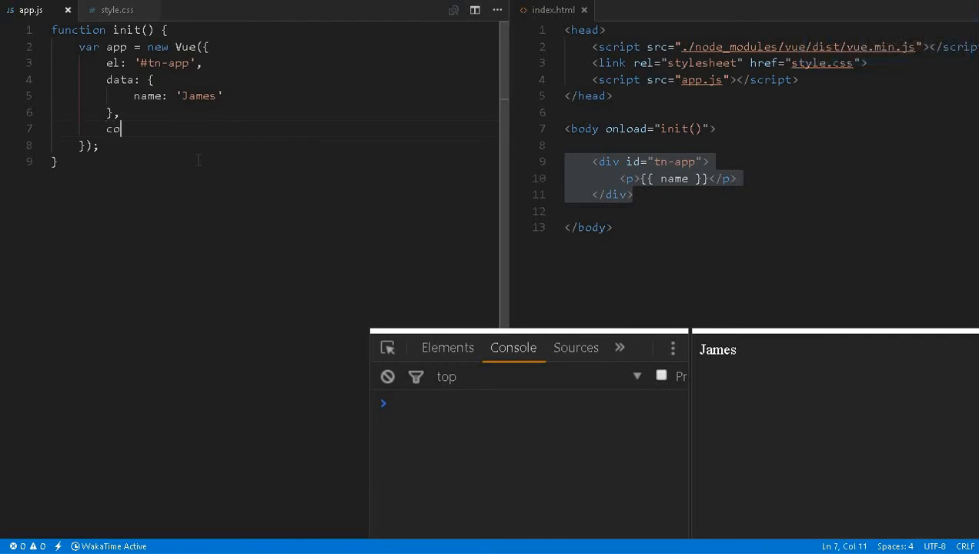
Step: Add computed: { lowercase: function() { return this.name.toLowerCase(); } } to app.js and save
{"action": "type", "text": "mputed: {"}
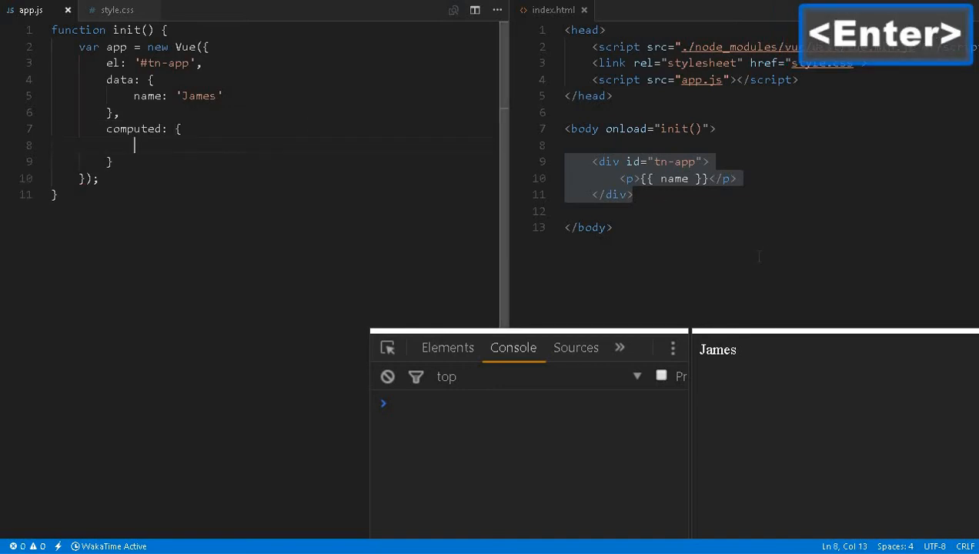
{"action": "key", "text": "Enter"}
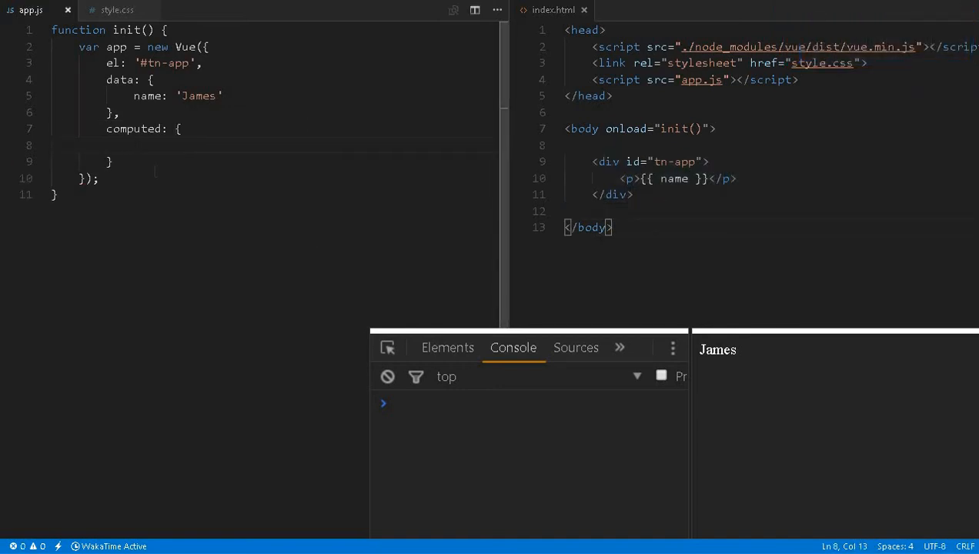
{"action": "type", "text": "low"}
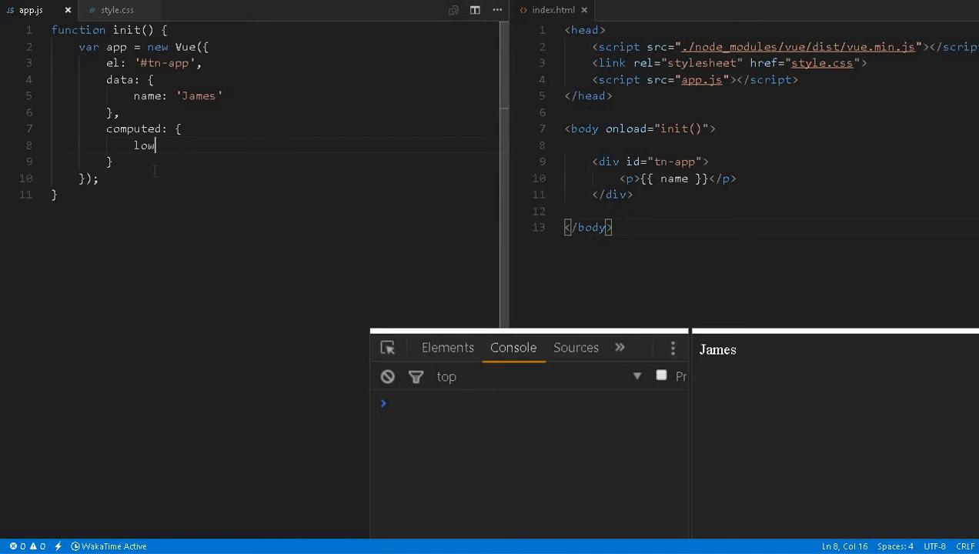
{"action": "type", "text": "ercase :"}
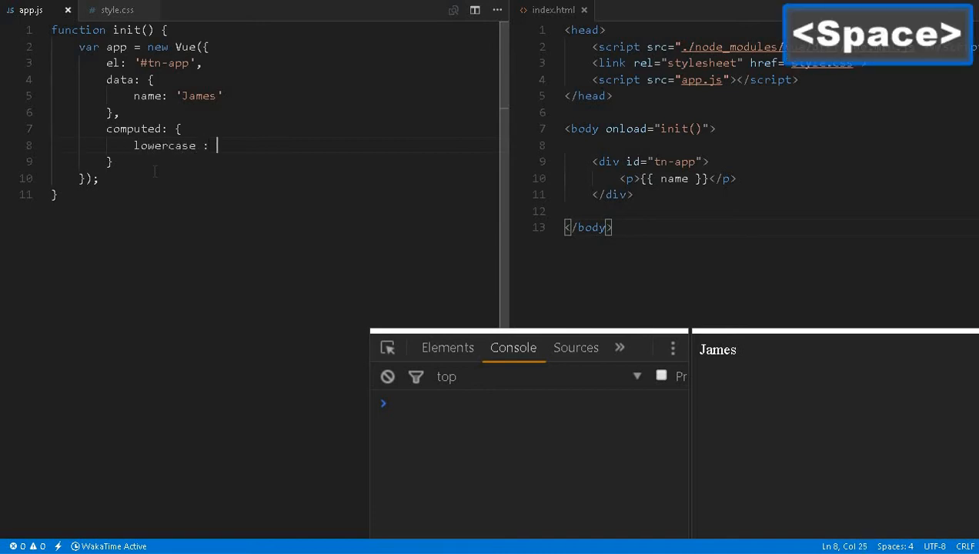
{"action": "key", "text": "Backspace"}
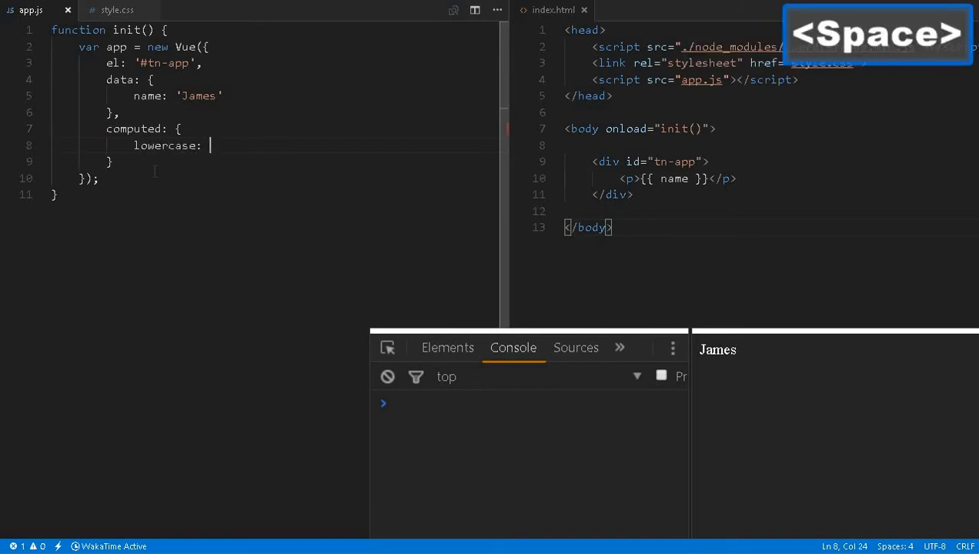
{"action": "type", "text": "function() {"}
{"action": "type", "text": "return this"}
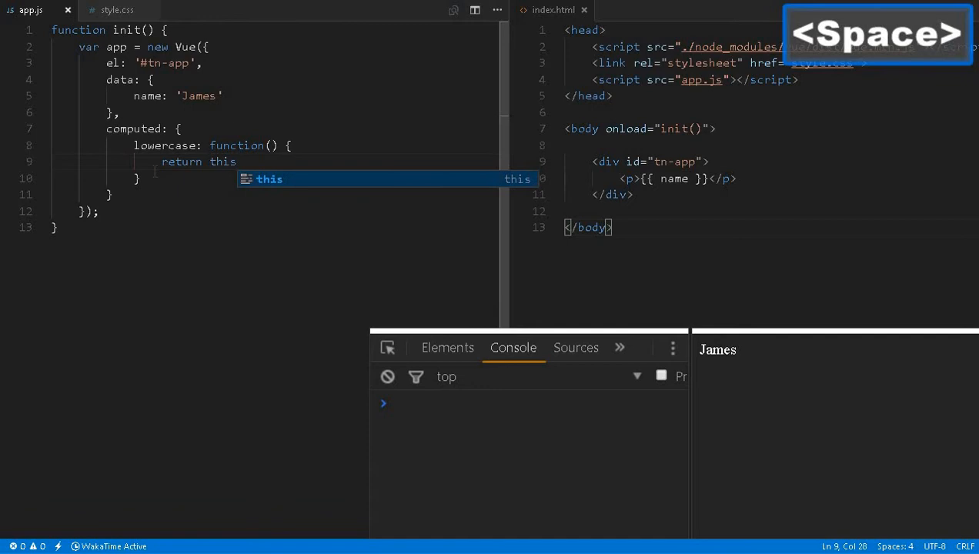
{"action": "type", "text": ".name."}
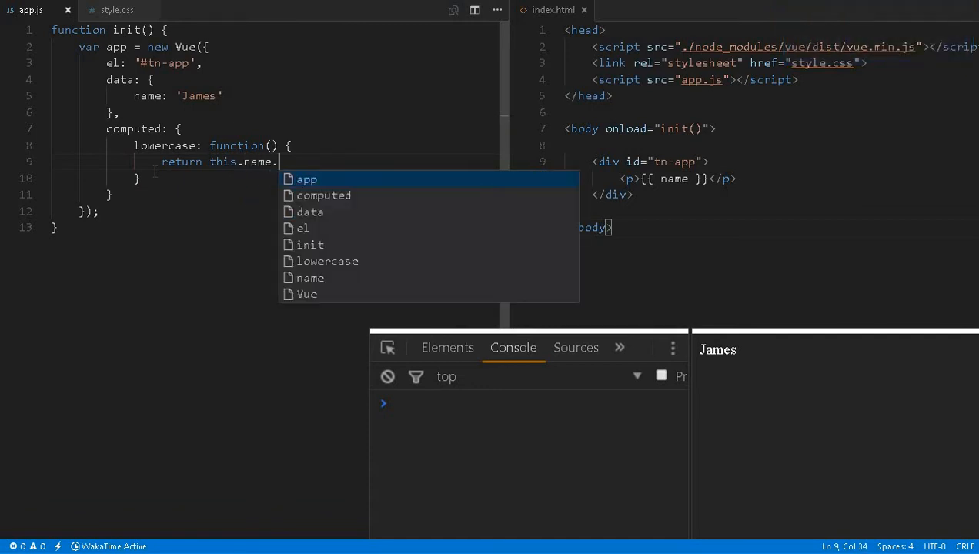
{"action": "type", "text": "toLowerC"}
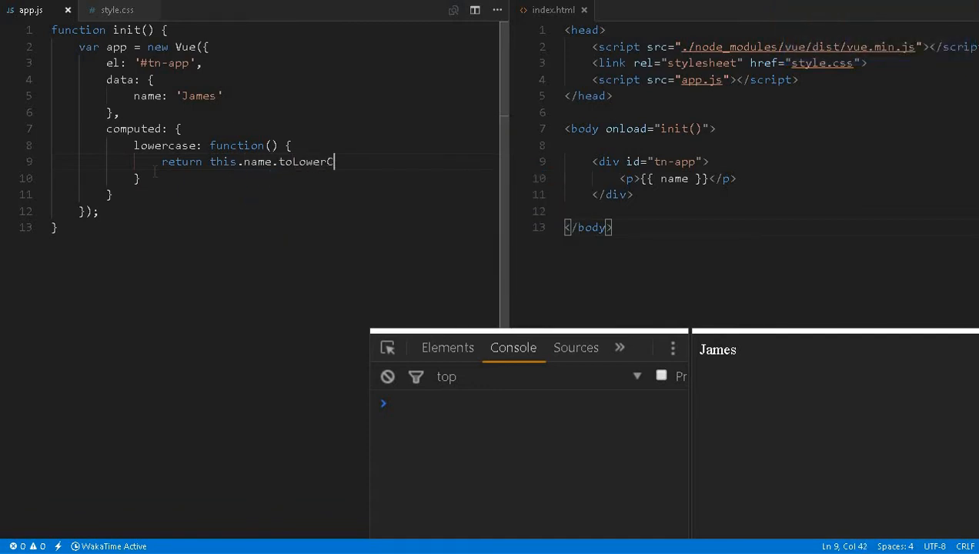
{"action": "key", "text": "ctrl+s"}
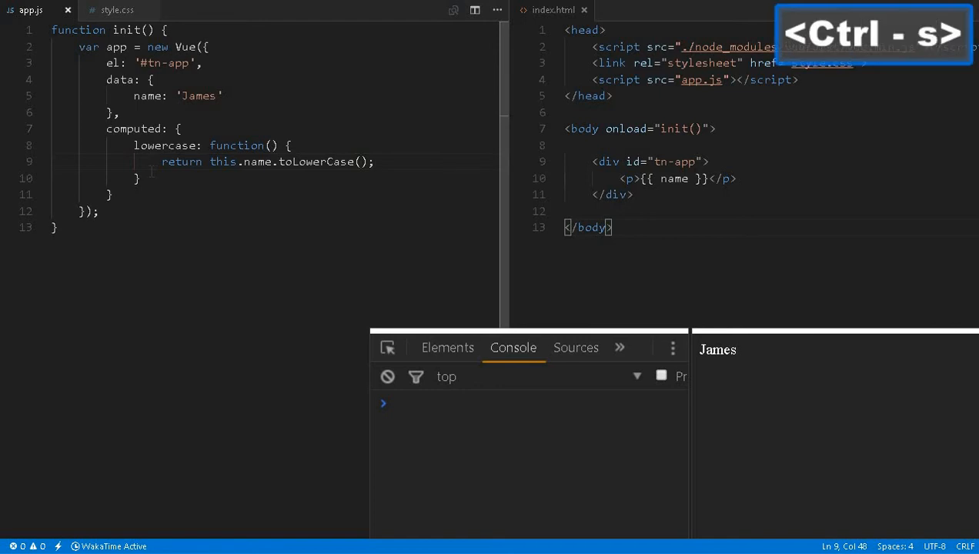
Step: Rename computed lowercase to lowercaseName, save app.js, and move into index.html's tn-app div
{"action": "double_click", "coordinate": [163, 145]}
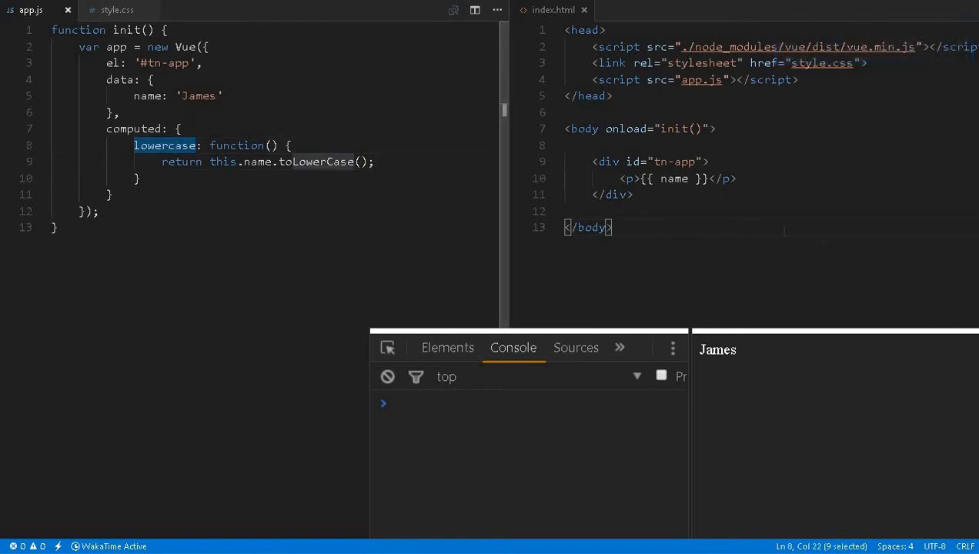
{"action": "double_click", "coordinate": [675, 178]}
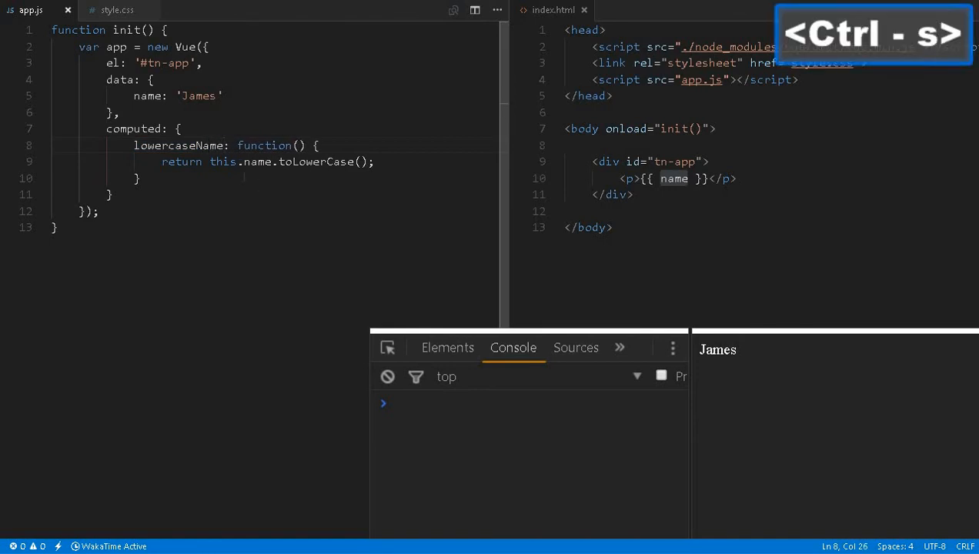
{"action": "key", "text": "ctrl+s"}
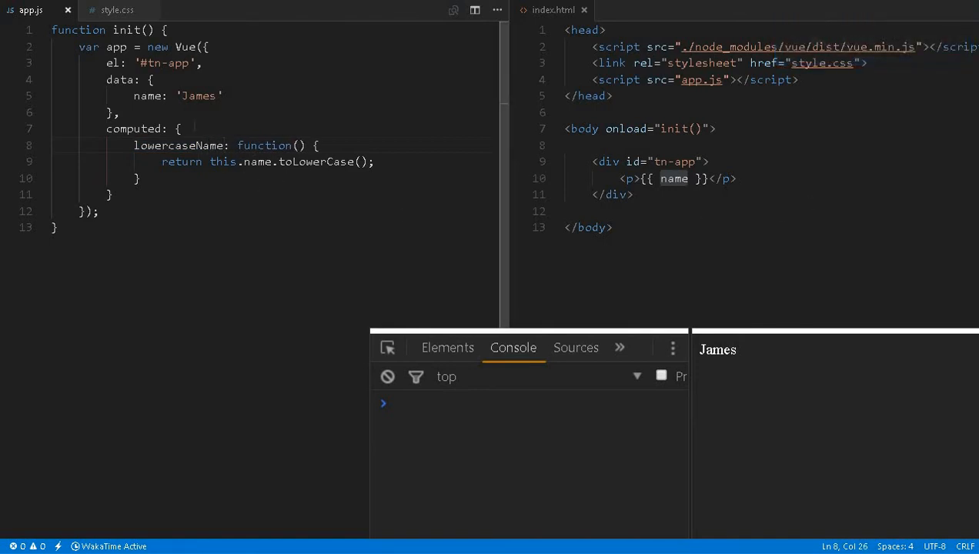
{"action": "double_click", "coordinate": [179, 145]}
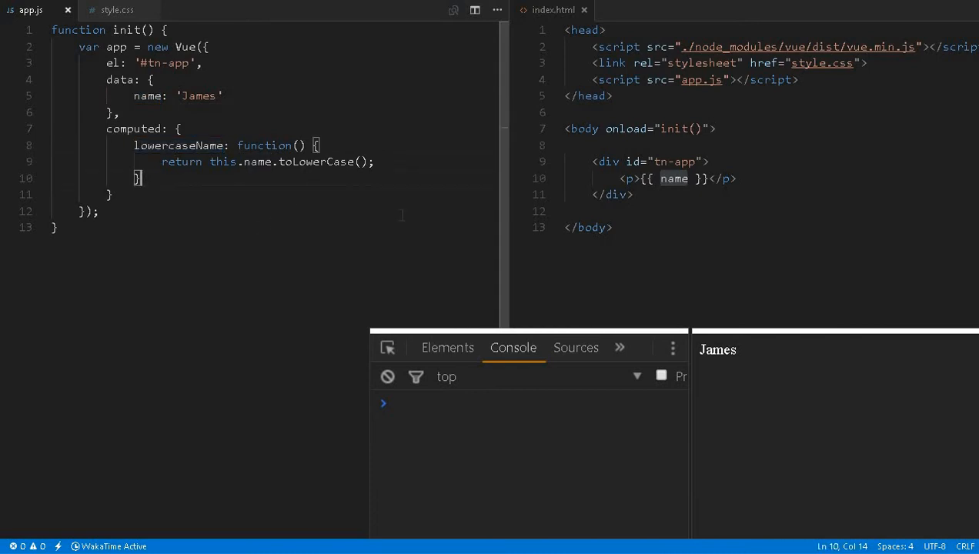
{"action": "double_click", "coordinate": [133, 129]}
{"action": "type", "text": "<p"}
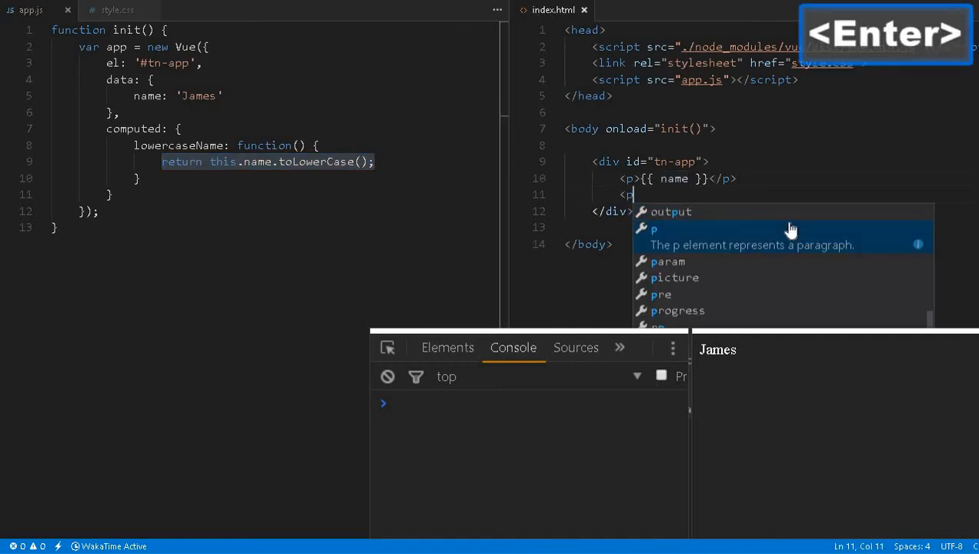
Step: Add <p>{{ lowercaseName }}</p> under the name paragraph and reload so 'james' shows below 'James'
{"action": "key", "text": "Enter"}
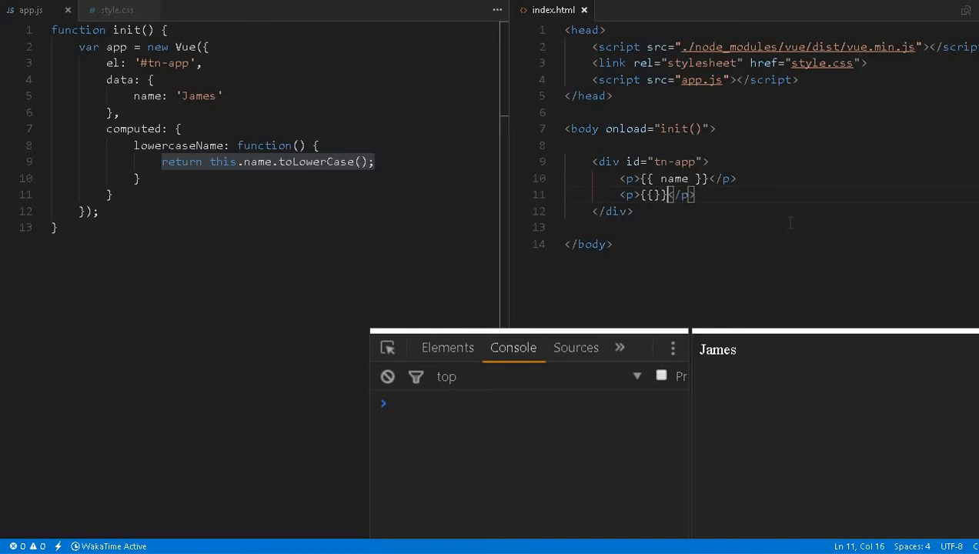
{"action": "key", "text": "space"}
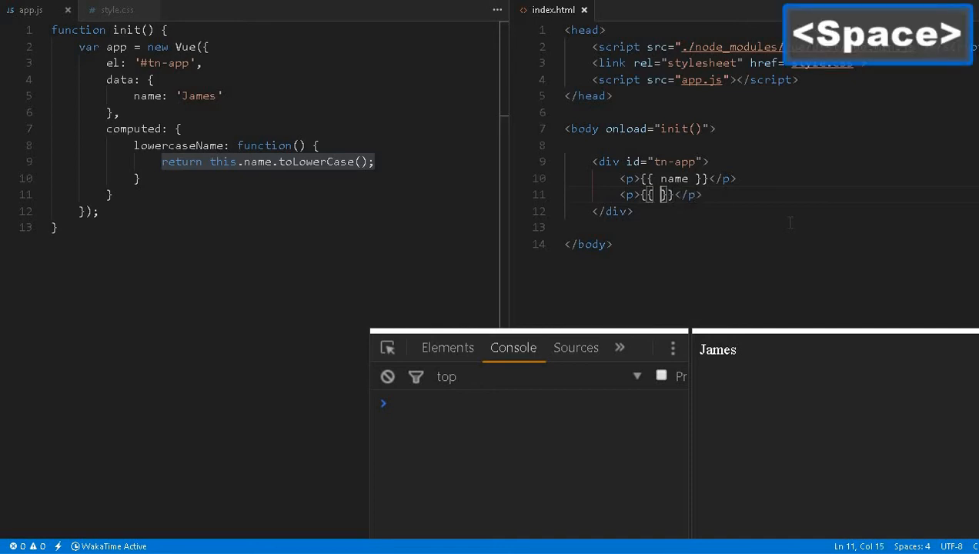
{"action": "type", "text": "lowercaseName"}
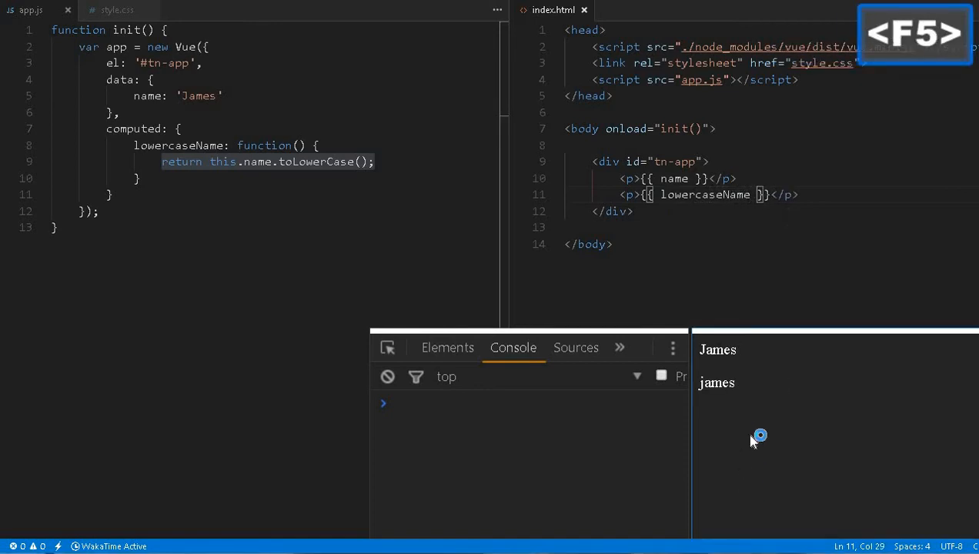
{"action": "key", "text": "f5"}
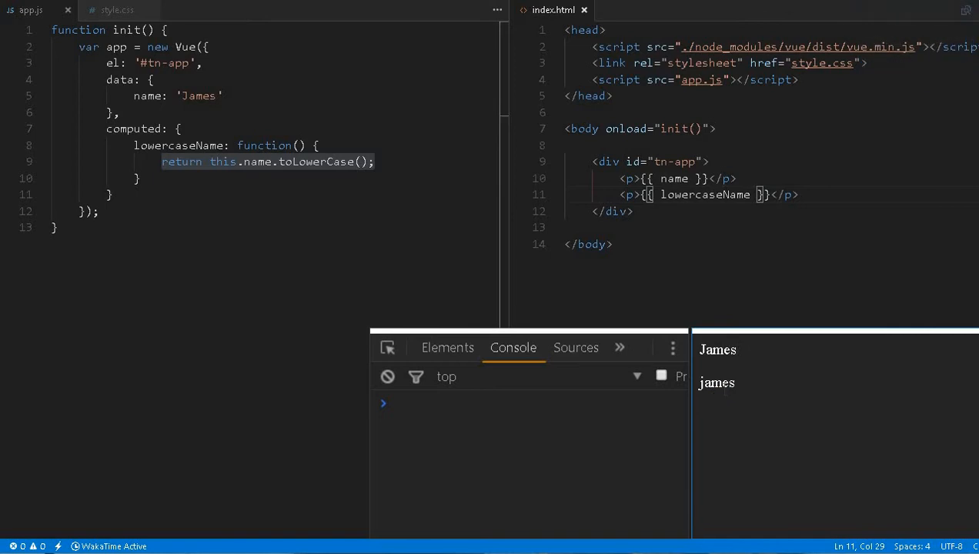
{"action": "double_click", "coordinate": [703, 194]}
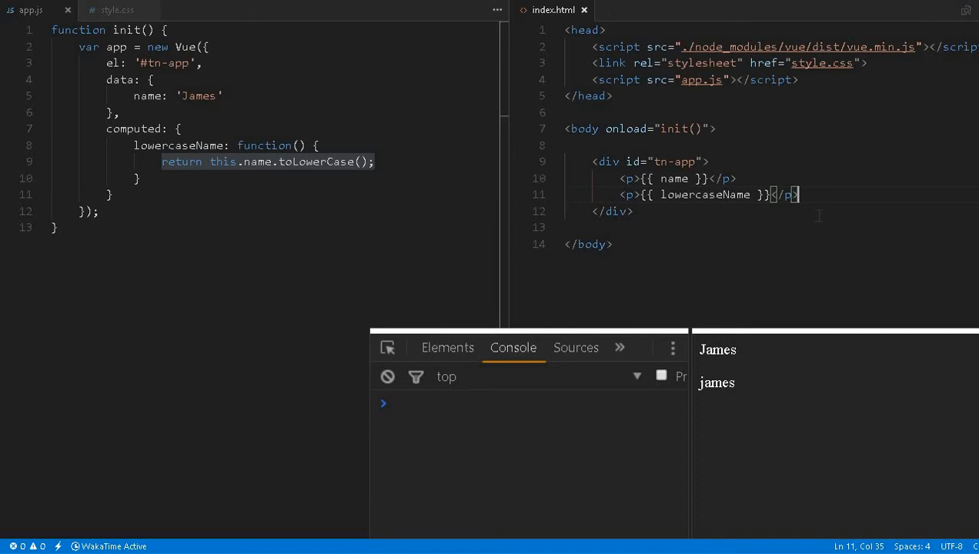
Step: Add an <input v-model="name" /> below the paragraphs in index.html
{"action": "key", "text": "enter"}
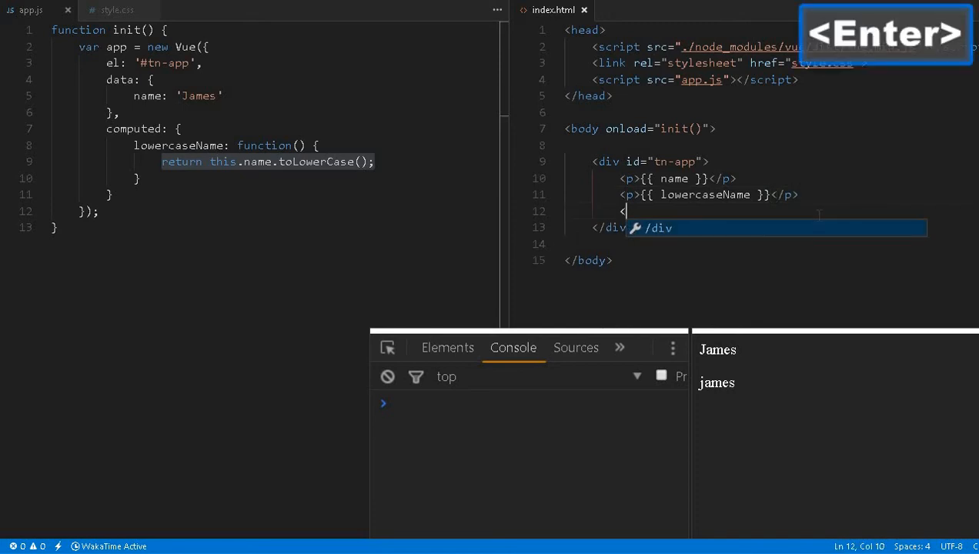
{"action": "type", "text": "input"}
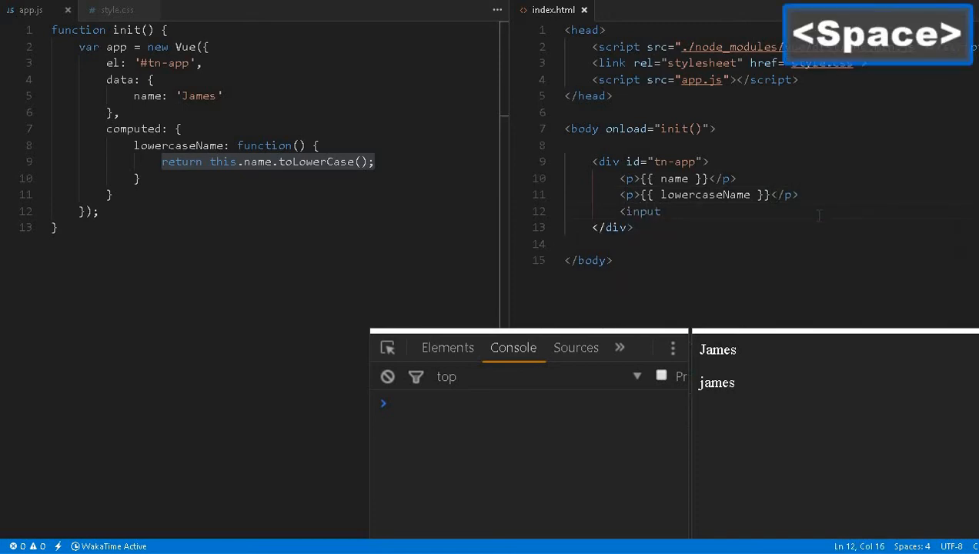
{"action": "type", "text": "v-mo"}
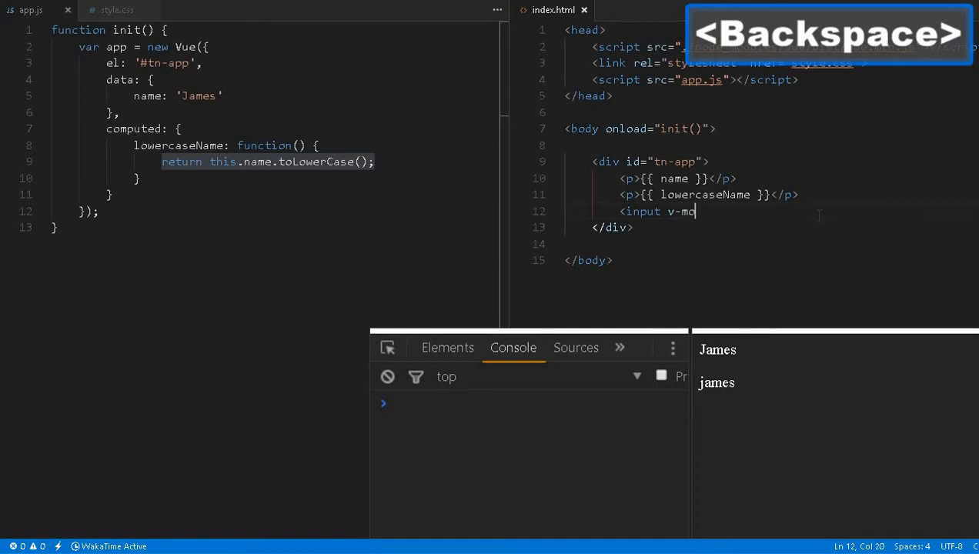
{"action": "type", "text": "del"}
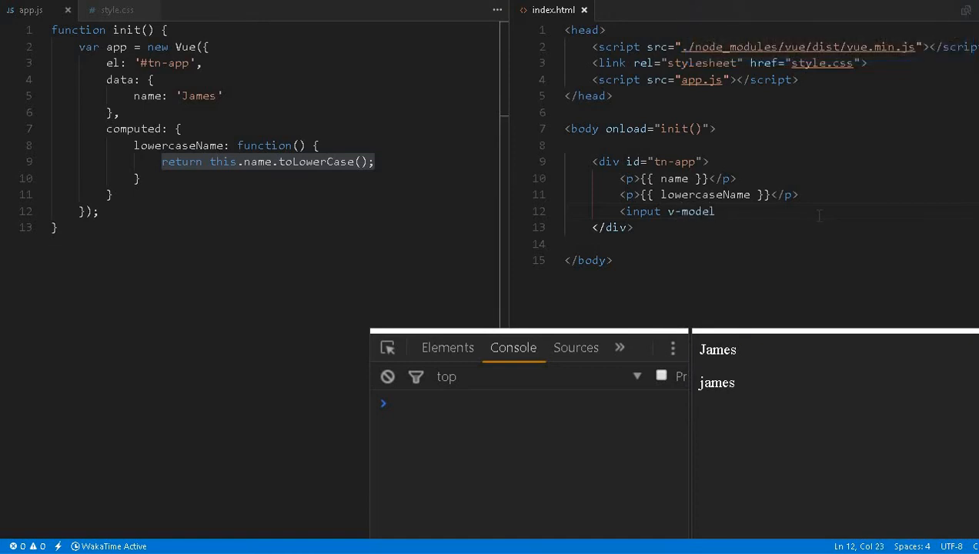
{"action": "type", "text": "=\"name\" />>"}
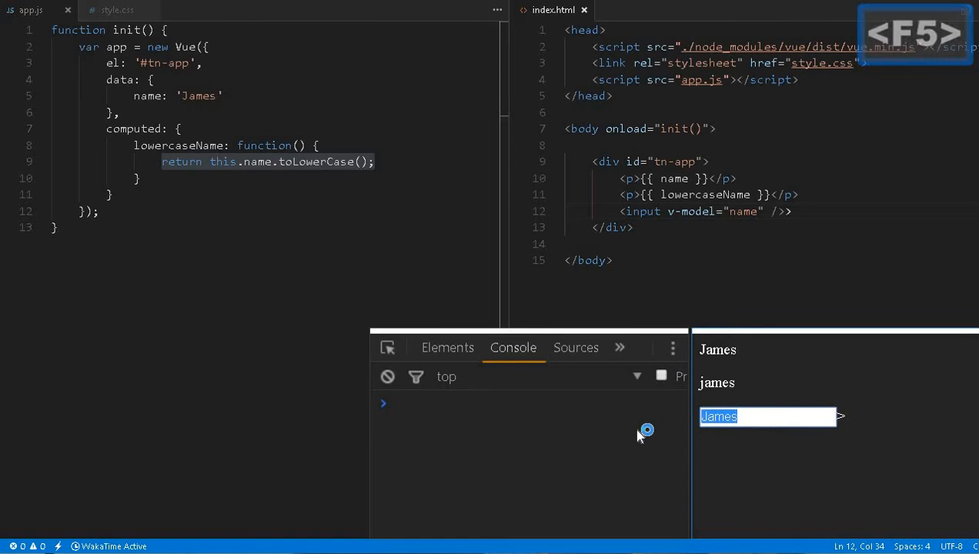
Step: Enter 'Steve' in the preview input so both lines update, then return to the name data property
{"action": "type", "text": "Steve"}
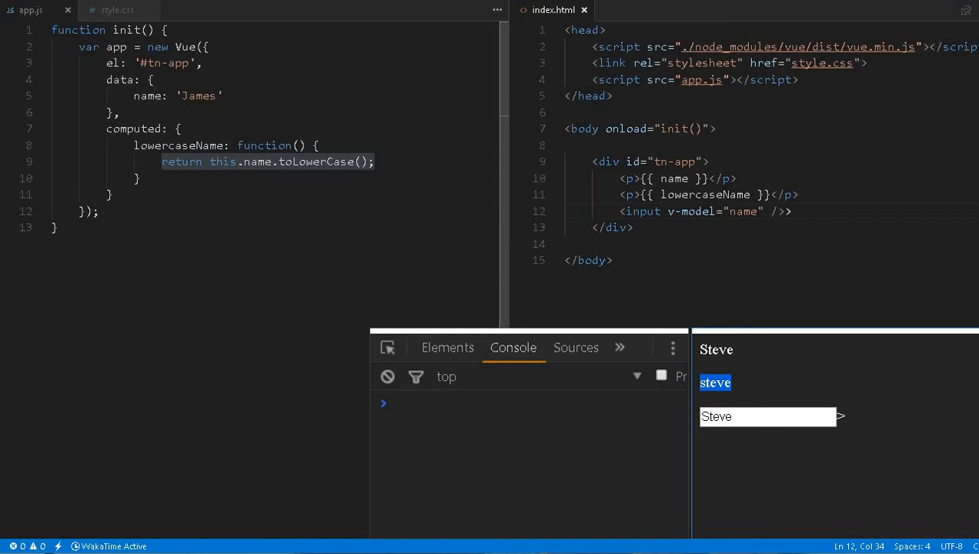
{"action": "double_click", "coordinate": [148, 95]}
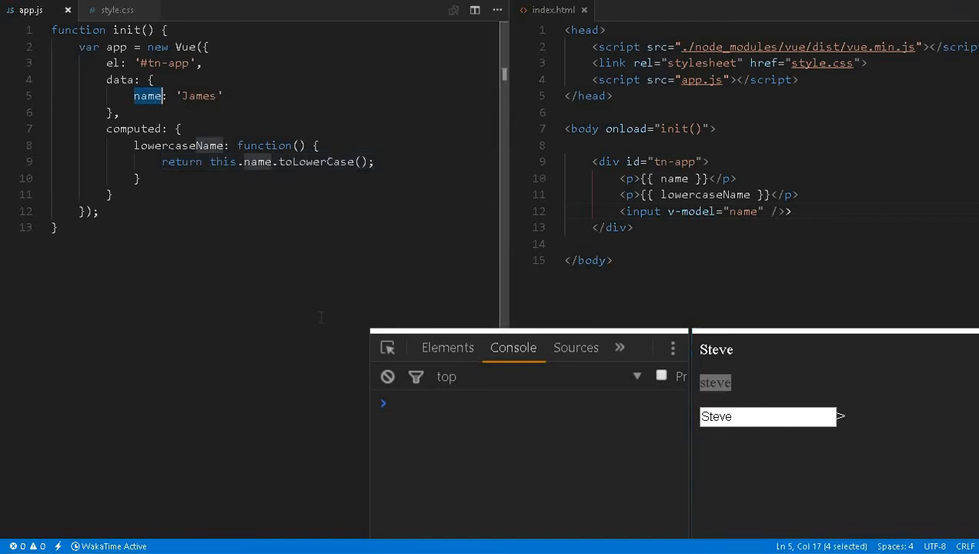
{"action": "mouse_move", "coordinate": [779, 491]}
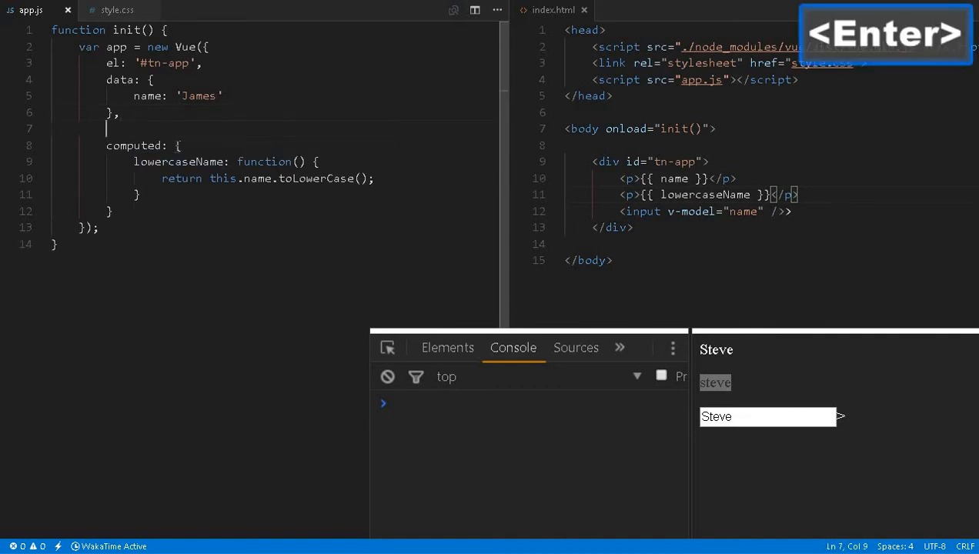
Step: Add methods: { lowercase: function(){} } to app.js and save
{"action": "type", "text": "methods: {"}
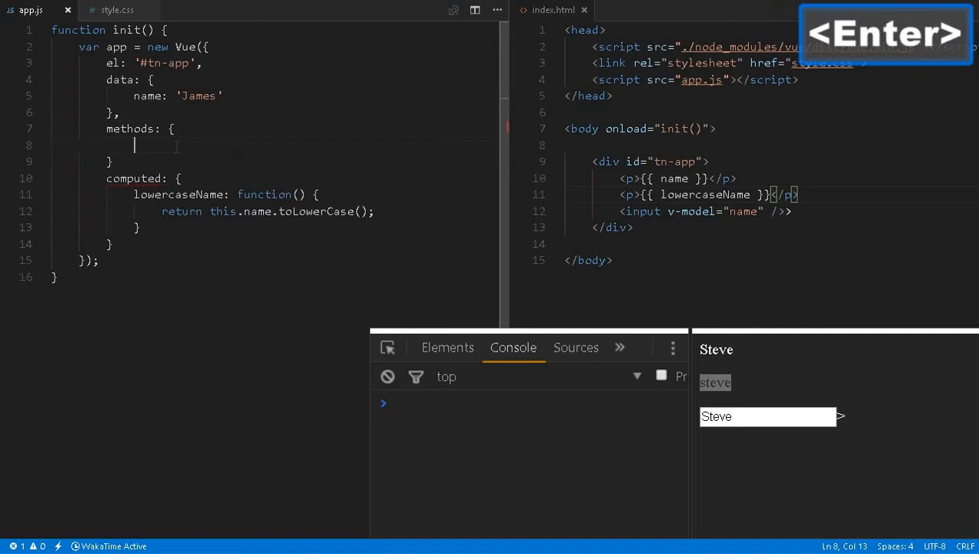
{"action": "type", "text": "lowercase:"}
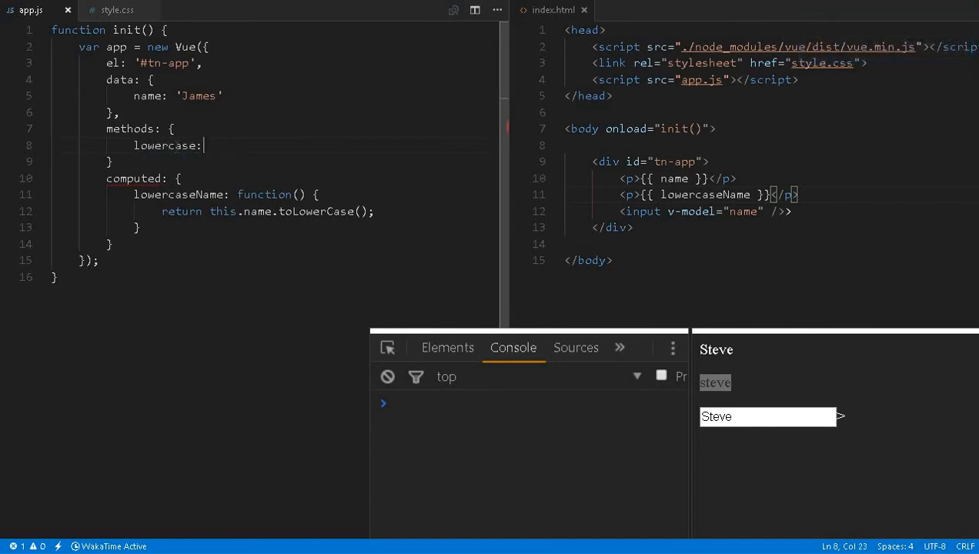
{"action": "type", "text": "function()"}
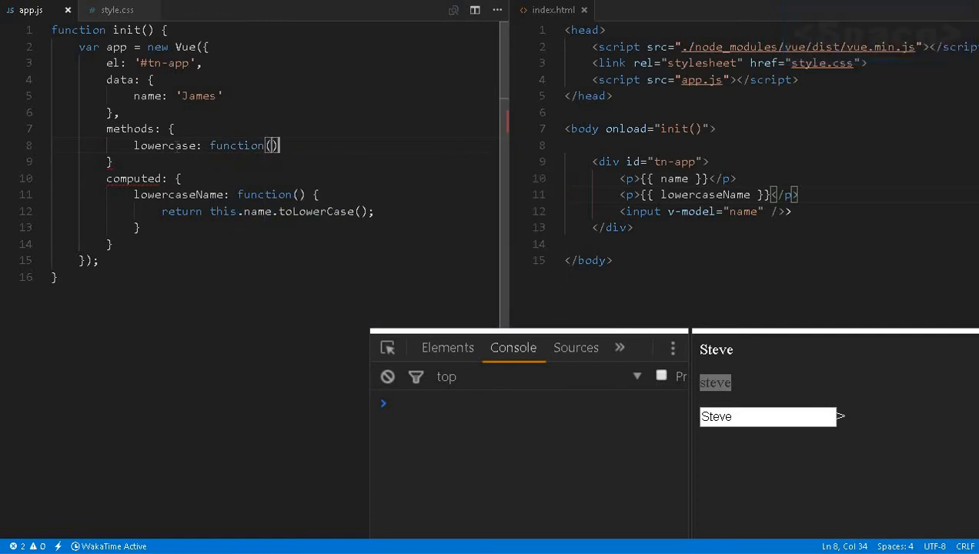
{"action": "type", "text": "{"}
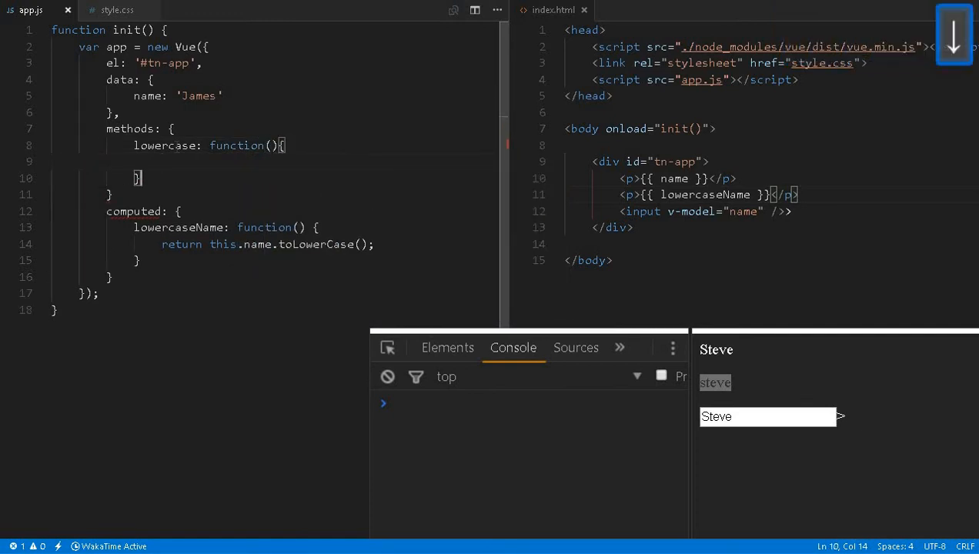
{"action": "key", "text": "ctrl+s"}
{"action": "type", "text": "<p></p>"}
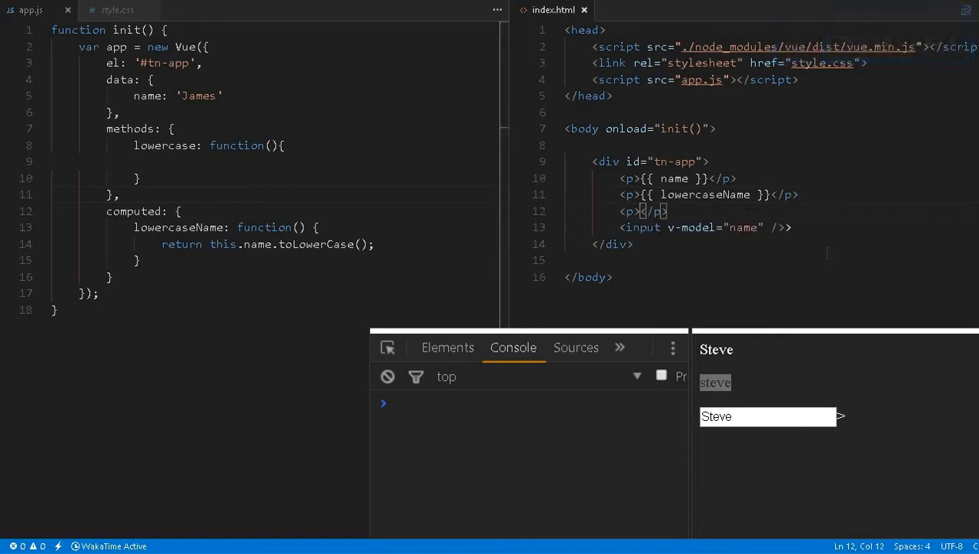
Step: Put {{ lowercase }} in the new paragraph and make the lowercase method return this.name.toLowerCase()
{"action": "type", "text": "lowercase }}"}
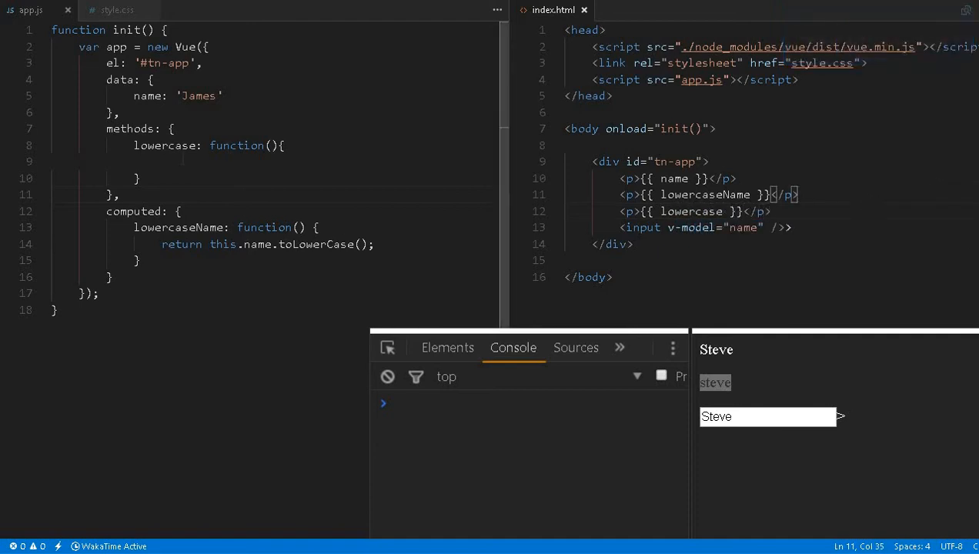
{"action": "type", "text": "this."}
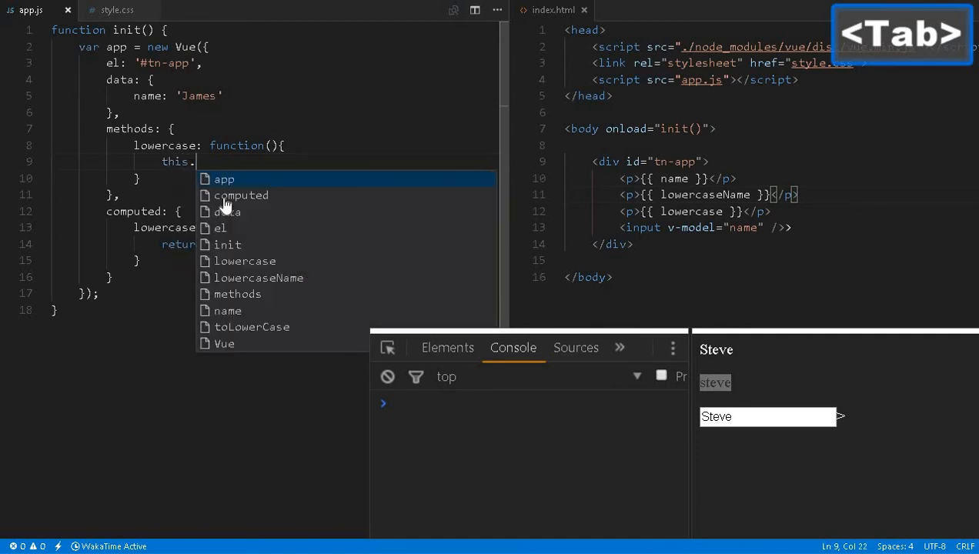
{"action": "key", "text": "Backspace"}
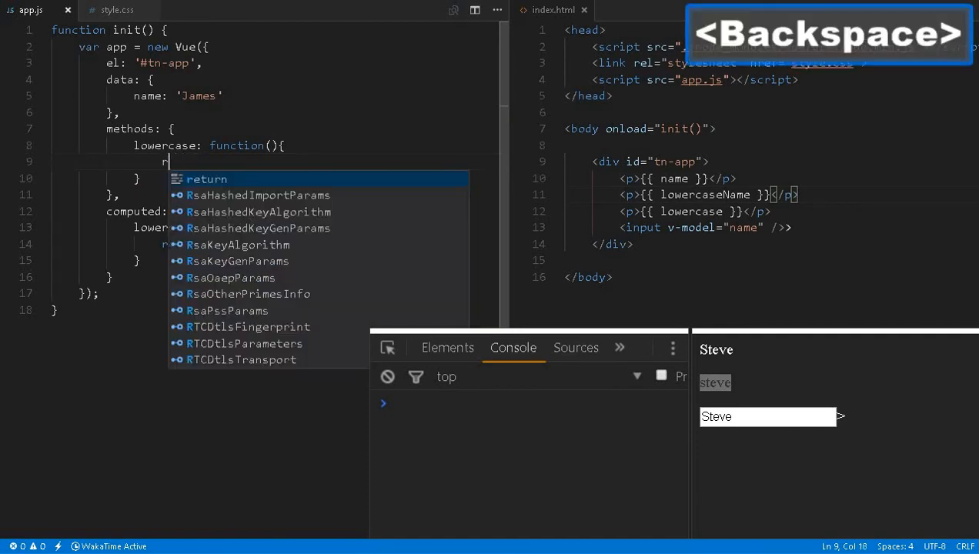
{"action": "type", "text": "eturn this.name.toLowerCase"}
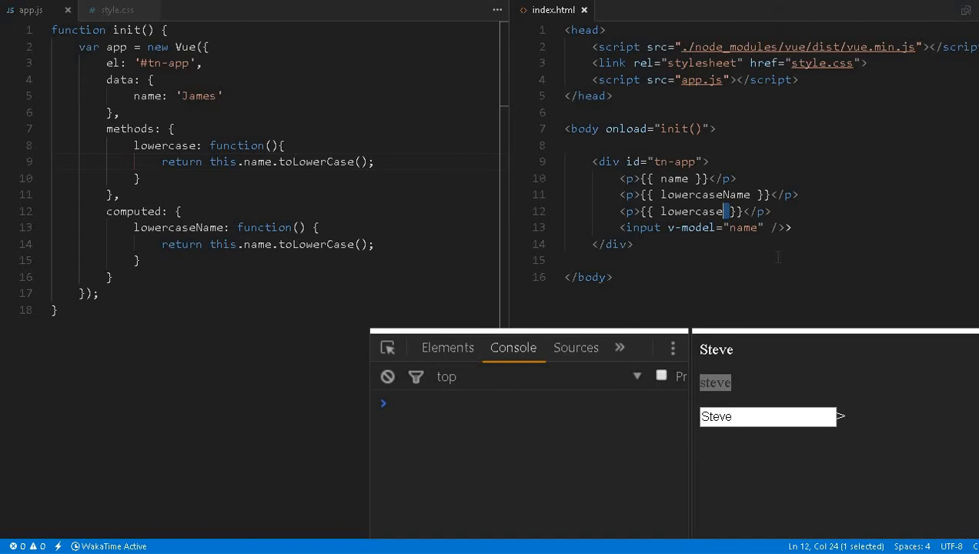
Step: Call lowercase() in the paragraph, save, reload, and type 'hello' so all three lines update
{"action": "type", "text": "()"}
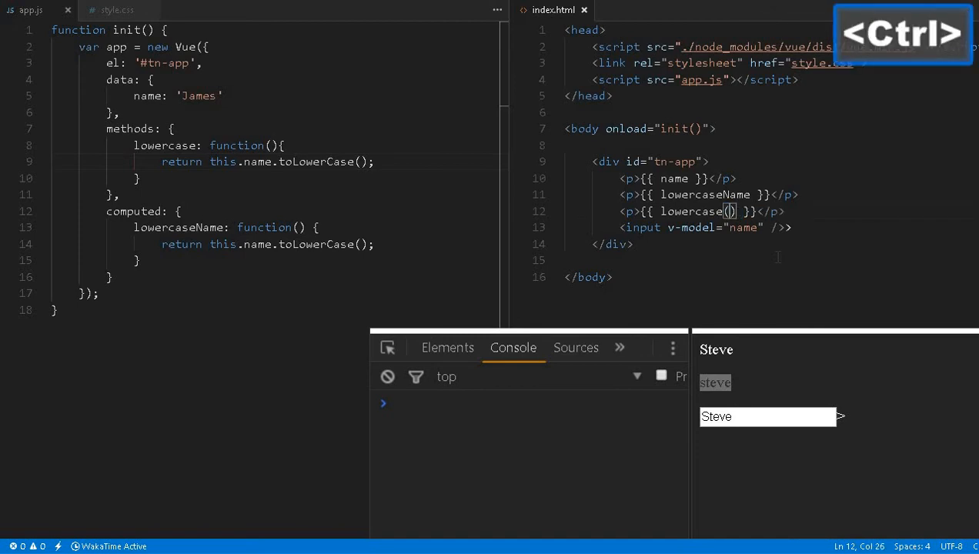
{"action": "key", "text": "ctrl+s"}
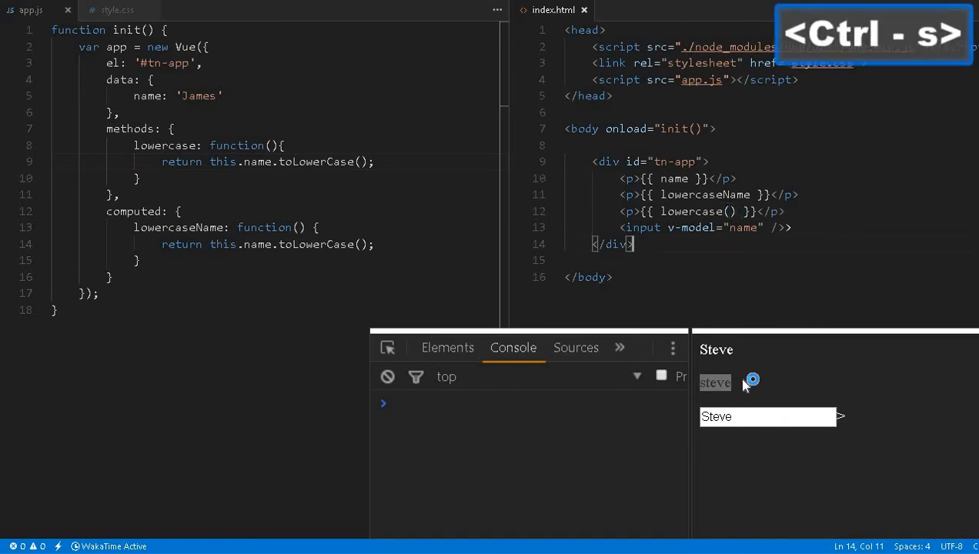
{"action": "key", "text": "f5"}
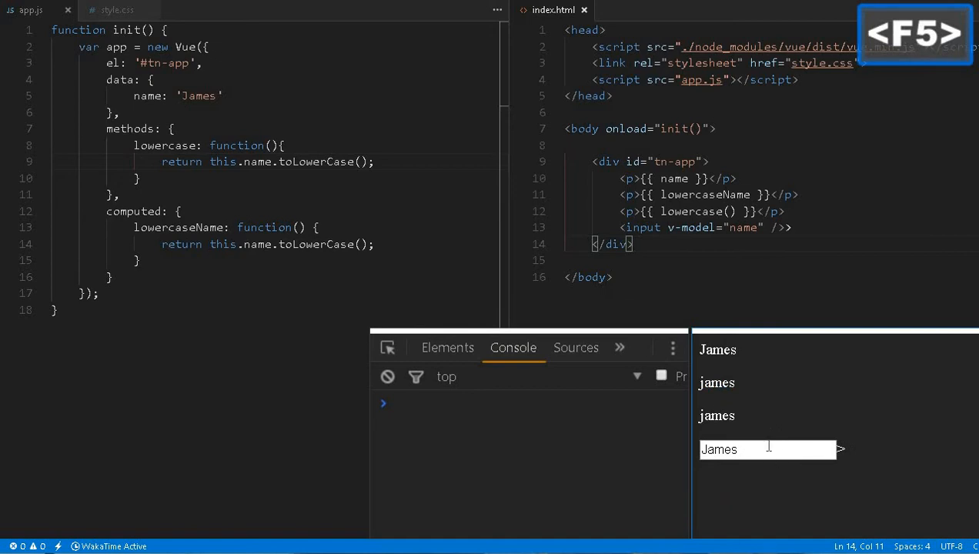
{"action": "key", "text": "Backspace"}
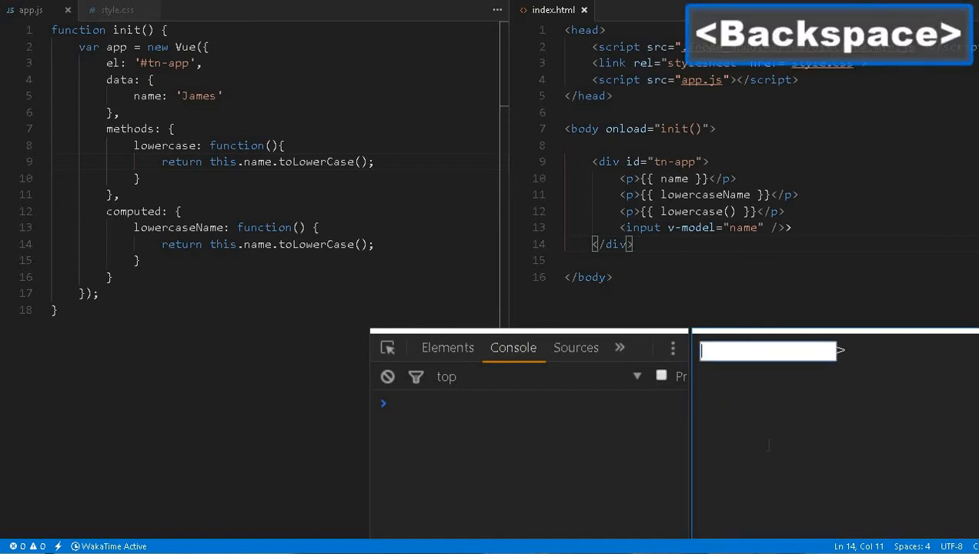
{"action": "type", "text": "hello"}
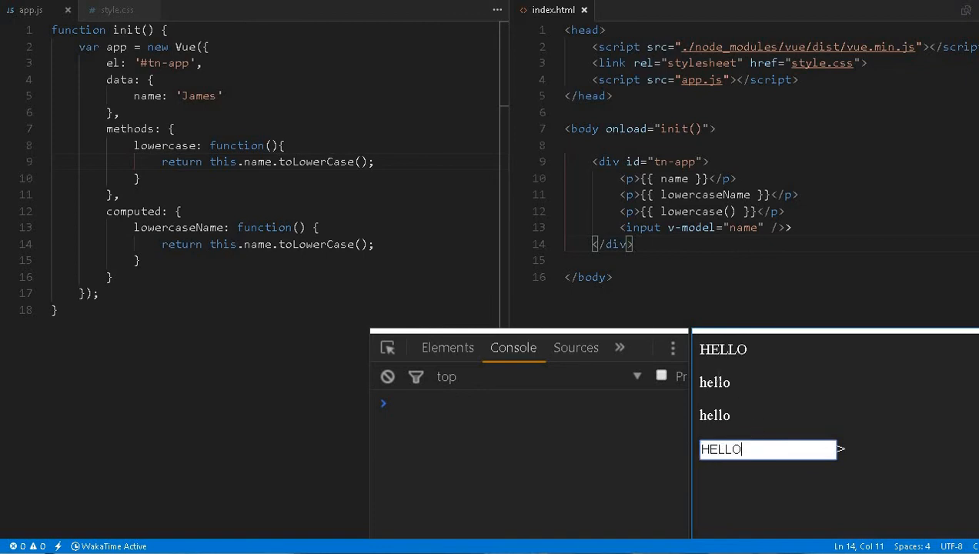
{"action": "double_click", "coordinate": [714, 382]}
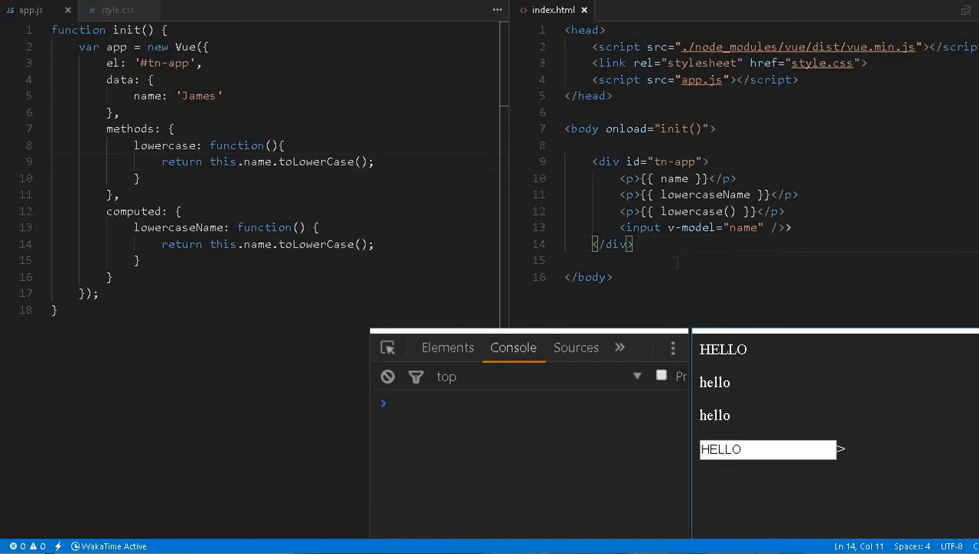
{"action": "left_click_drag", "start_coordinate": [106, 211], "coordinate": [110, 277]}
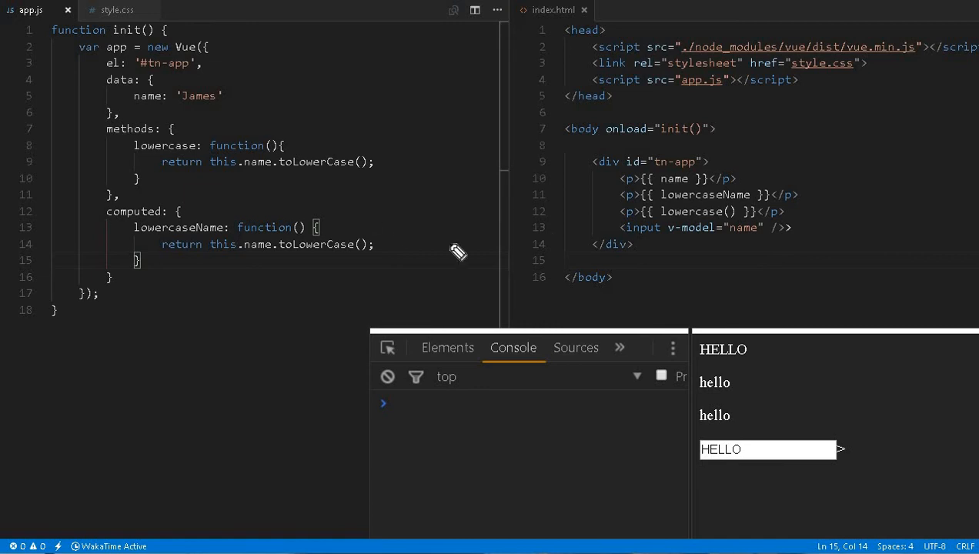
{"action": "mouse_move", "coordinate": [185, 98]}
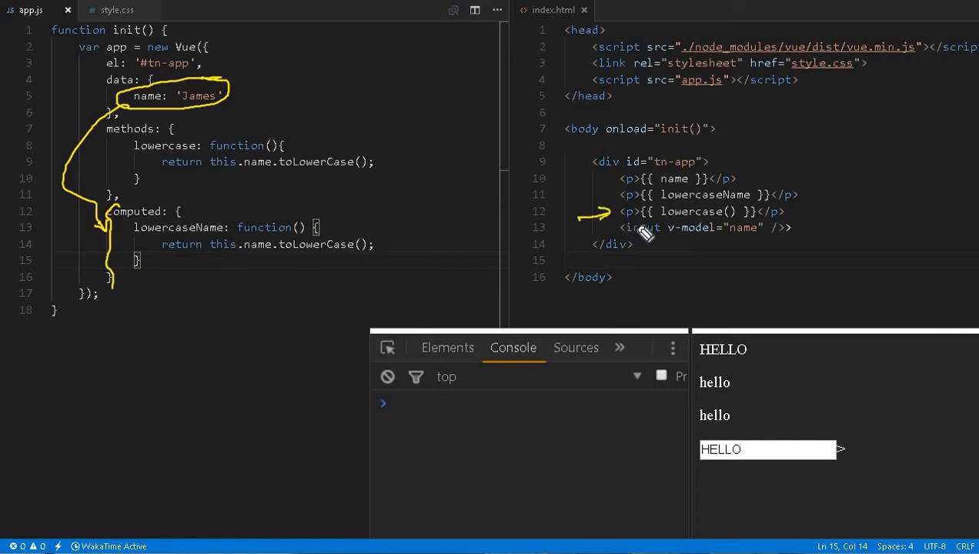
{"action": "mouse_move", "coordinate": [737, 246]}
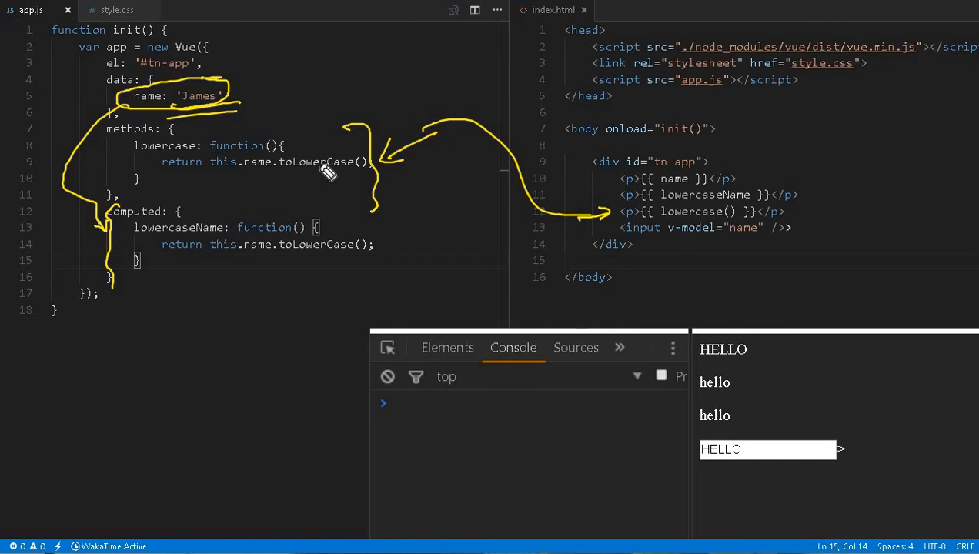
{"action": "mouse_move", "coordinate": [264, 181]}
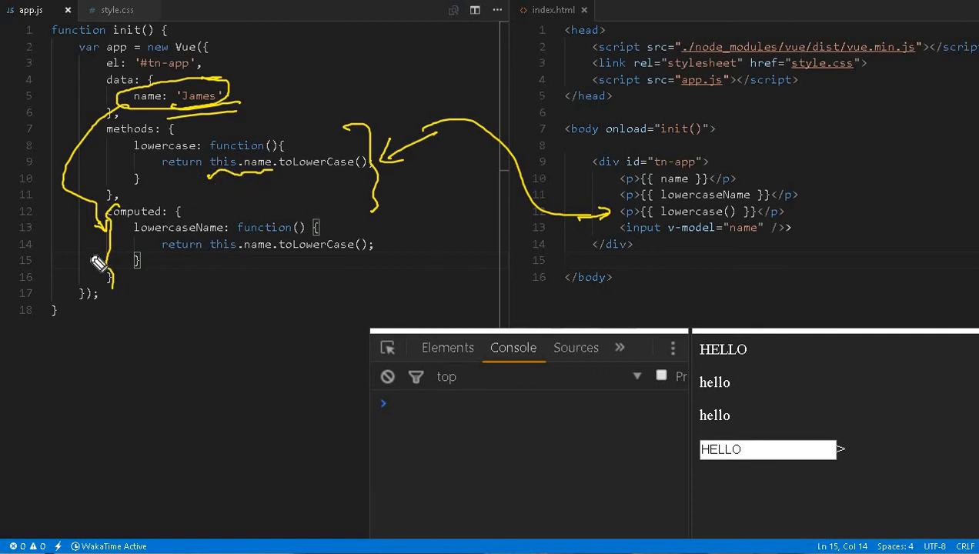
{"action": "left_click_drag", "start_coordinate": [105, 265], "coordinate": [185, 339]}
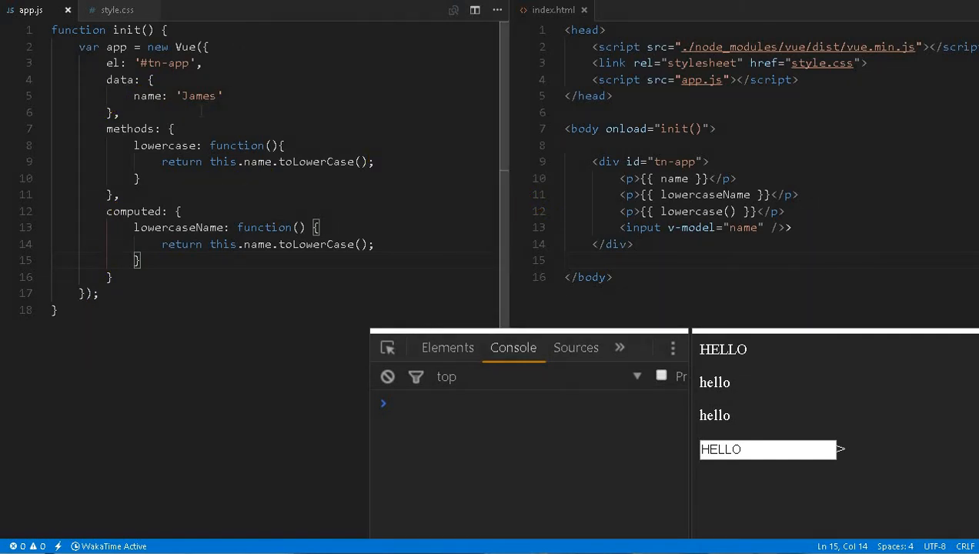
Step: Add an lcName: data property after name in app.js
{"action": "left_click", "coordinate": [222, 96]}
{"action": "type", "text": ","}
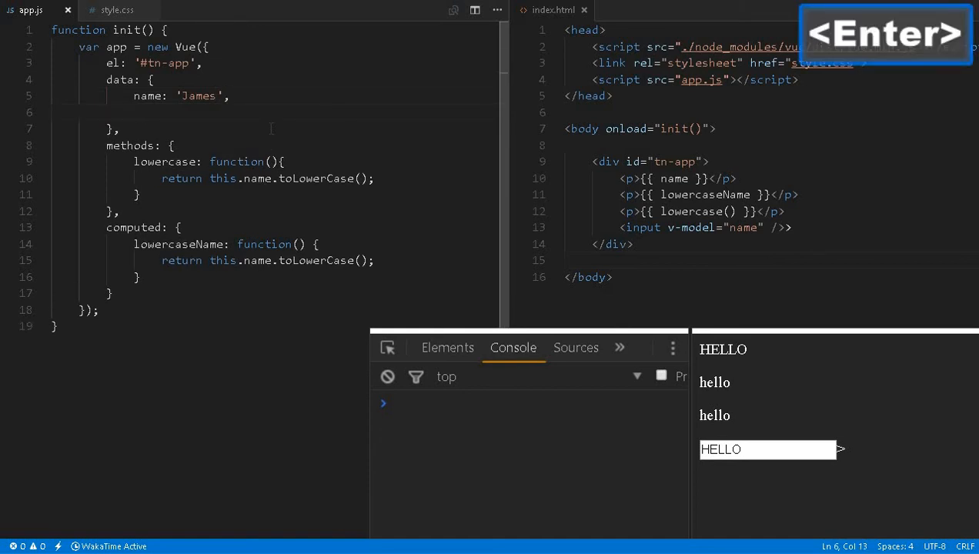
{"action": "type", "text": "lcn"}
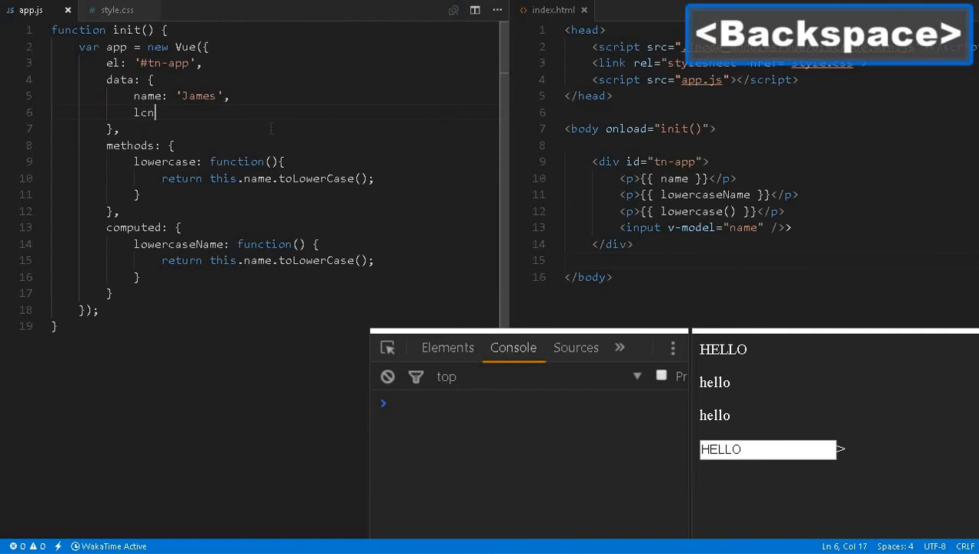
{"action": "type", "text": "ame: 'james"}
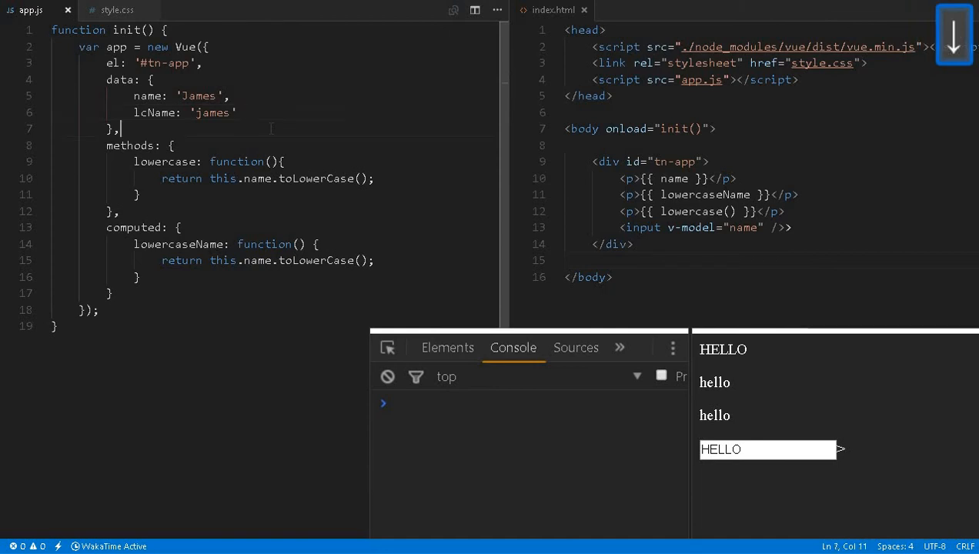
{"action": "key", "text": "Enter"}
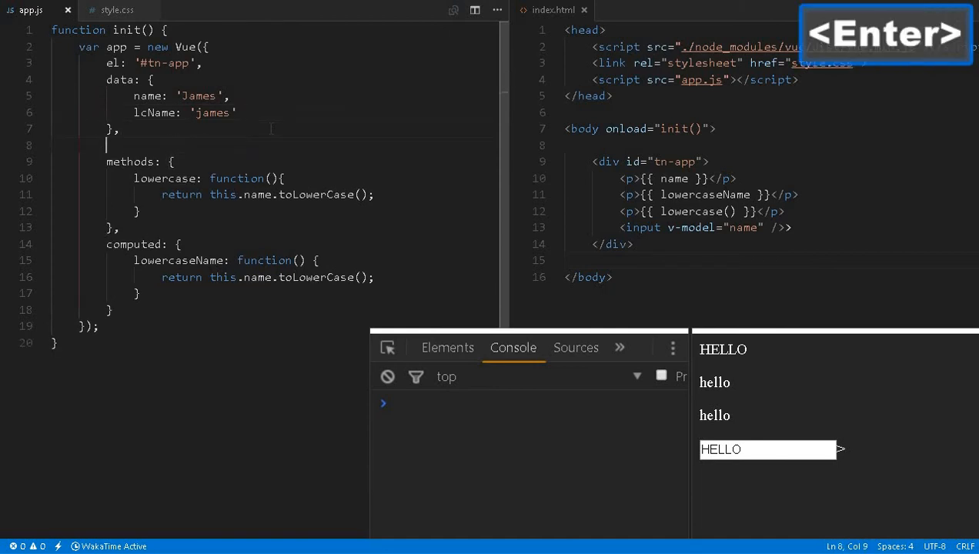
Step: Add a watch on name setting this.lcName = val.toLowerCase() and save app.js
{"action": "type", "text": "watch"}
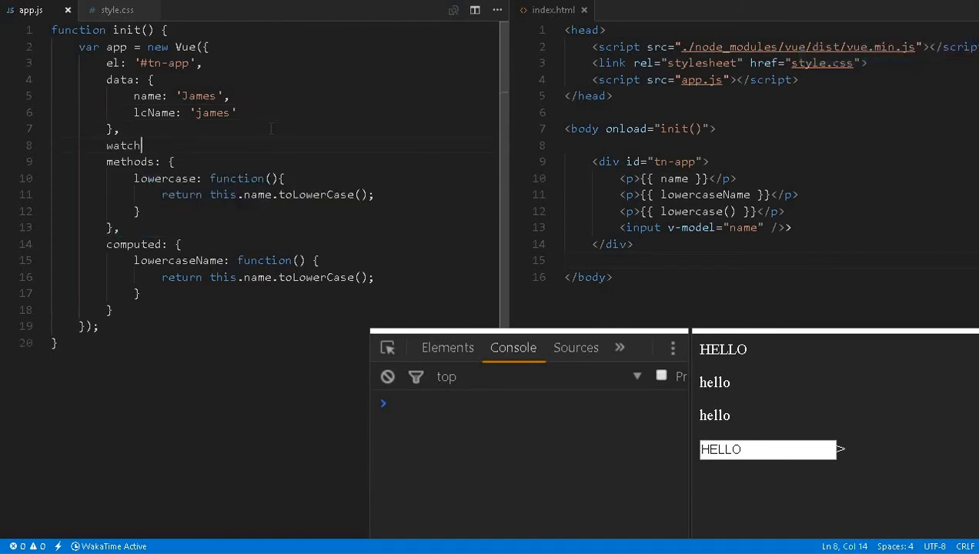
{"action": "type", "text": ": {"}
{"action": "type", "text": "name"}
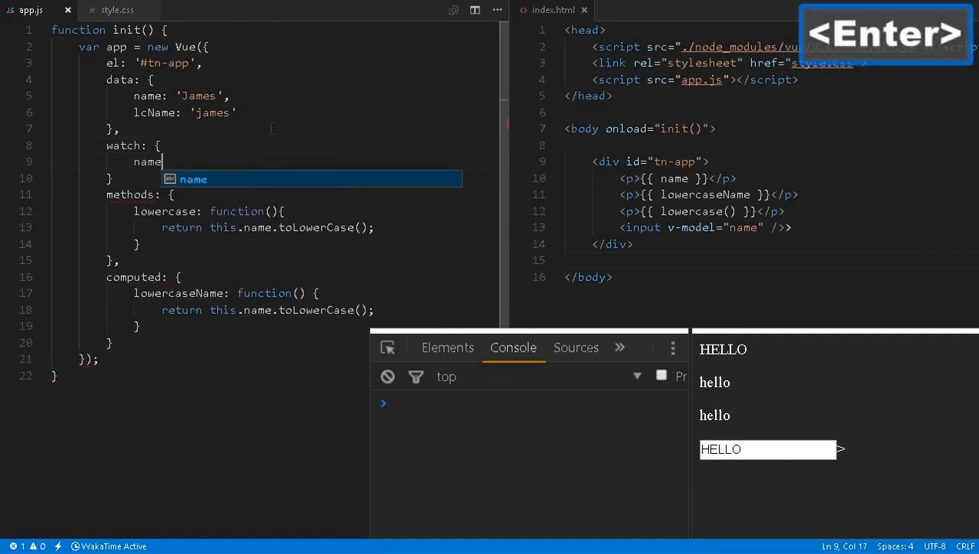
{"action": "type", "text": "function(val) {"}
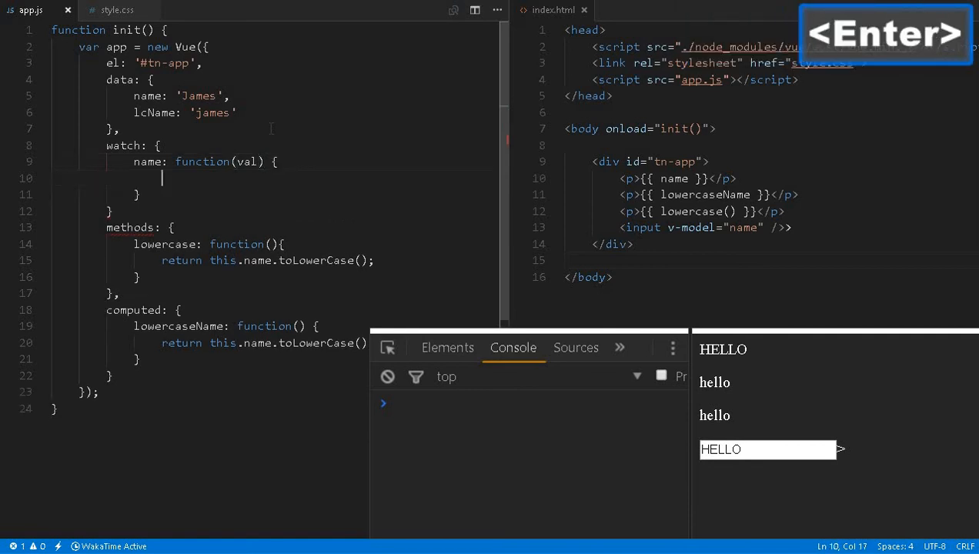
{"action": "type", "text": "thi"}
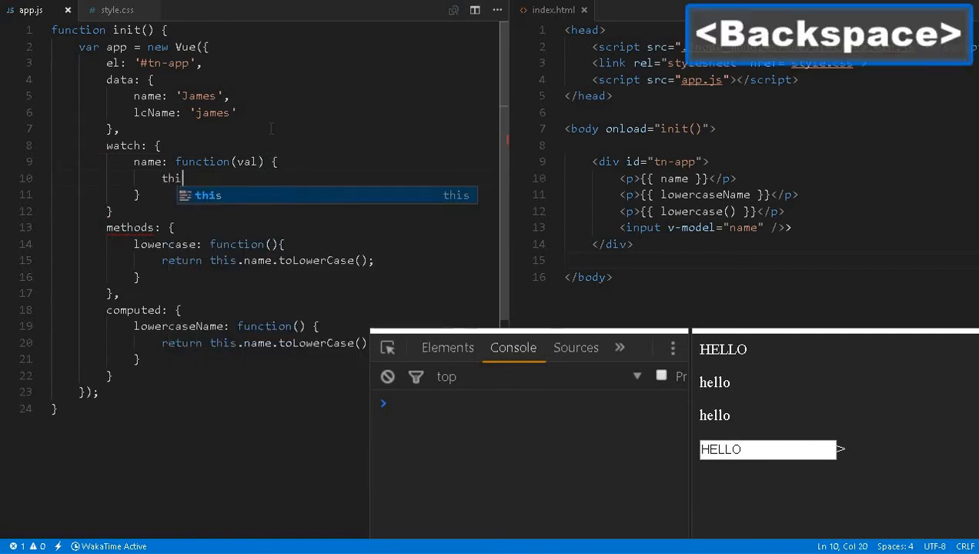
{"action": "type", "text": ".lcName = val.toLowerCase();"}
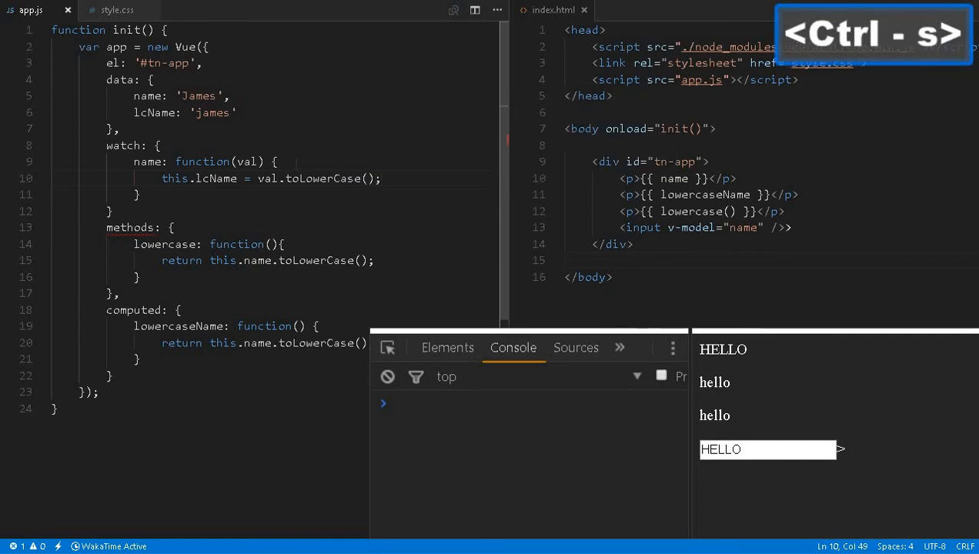
{"action": "key", "text": "ctrl+s"}
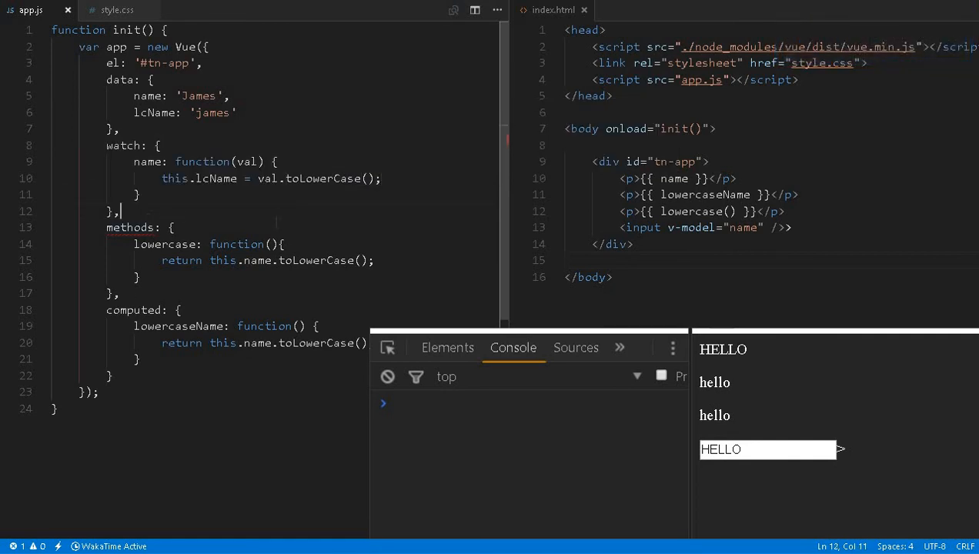
{"action": "key", "text": "ctrl+s"}
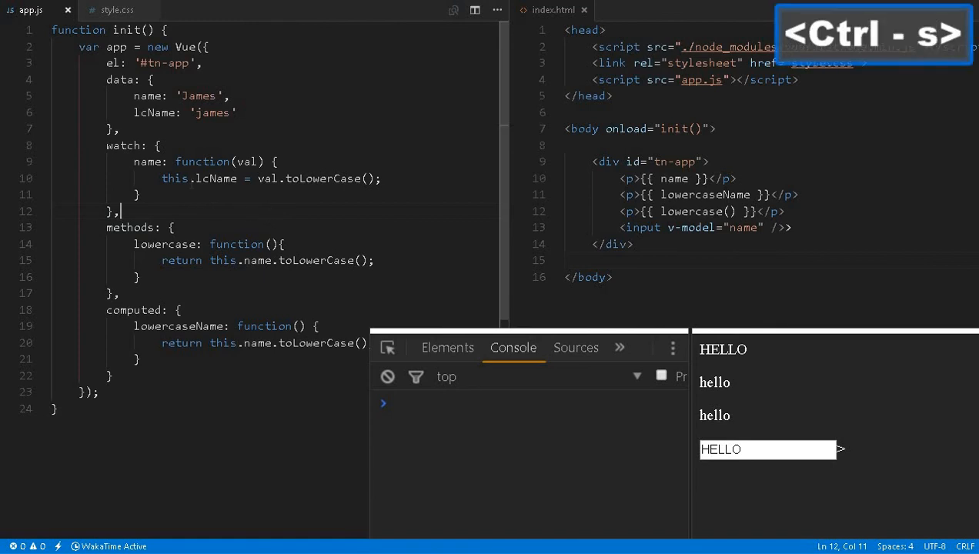
{"action": "double_click", "coordinate": [147, 162]}
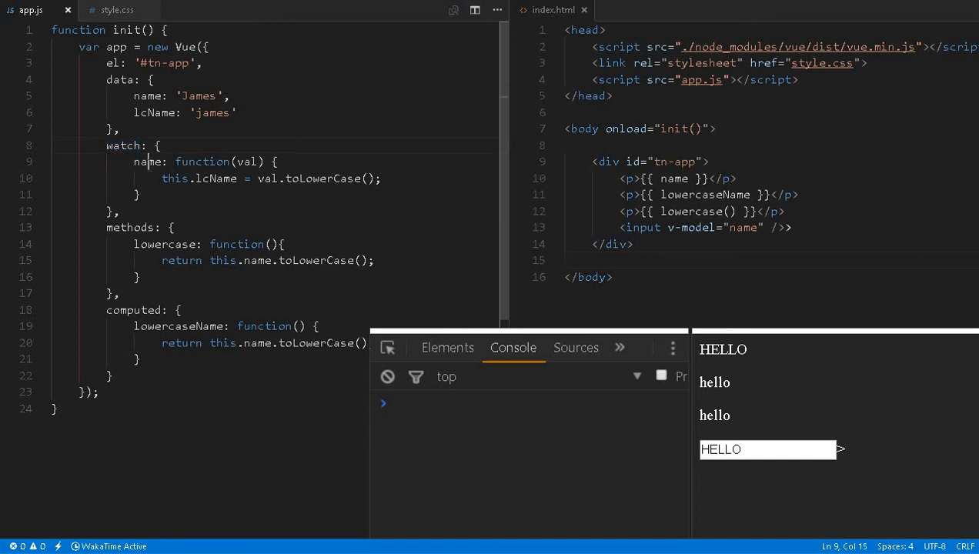
{"action": "double_click", "coordinate": [148, 161]}
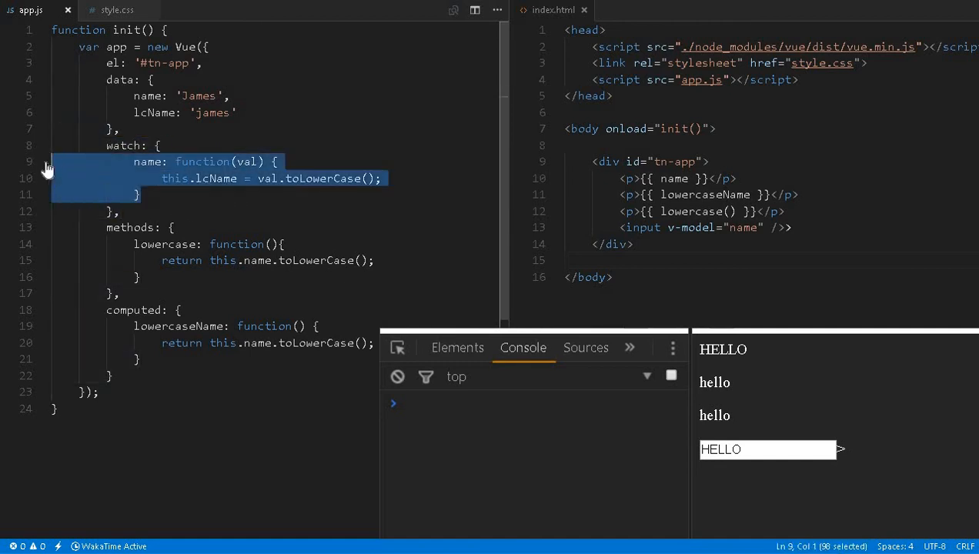
{"action": "left_click", "coordinate": [120, 211]}
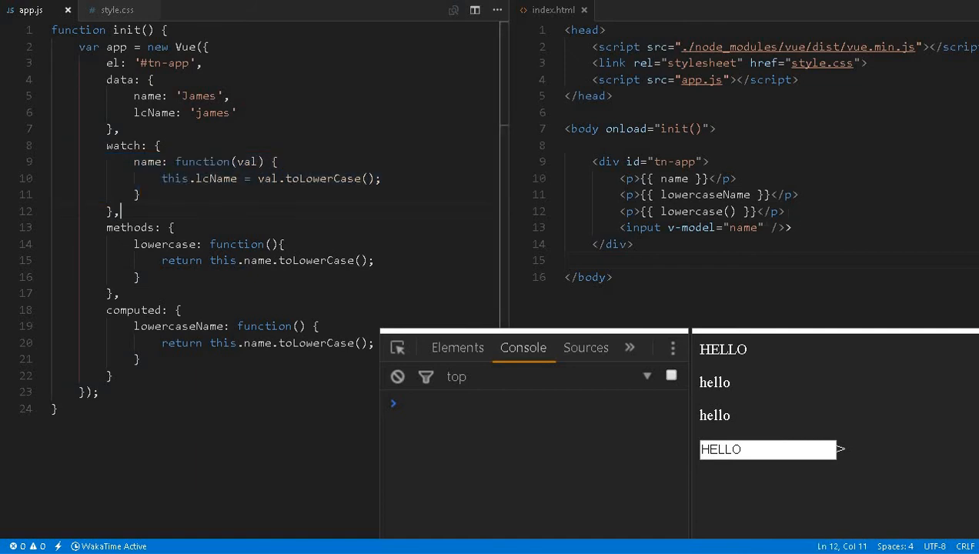
Step: Add <p>{{ lcName }}</p>, save and reload, then comment out the lowercaseName and lowercase() paragraphs
{"action": "key", "text": "Enter"}
{"action": "type", "text": "p"}
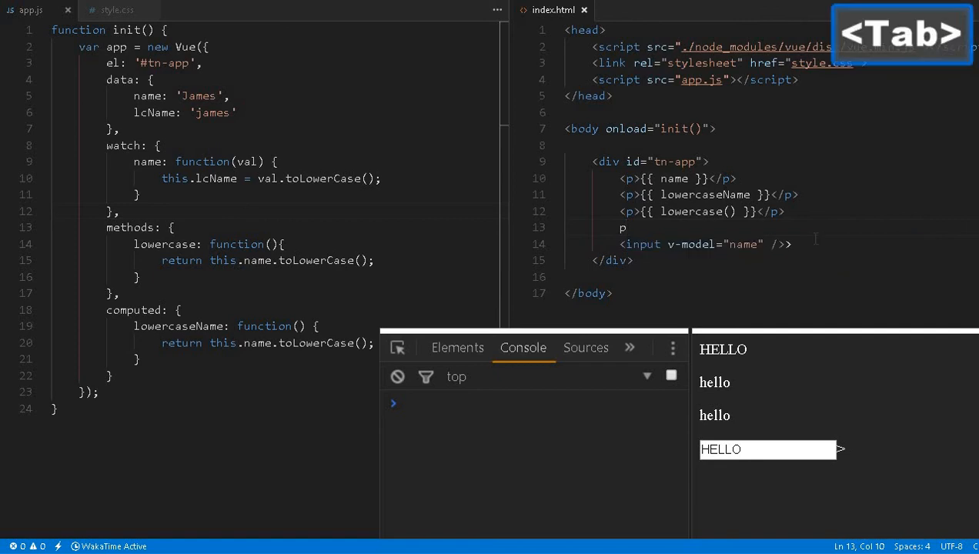
{"action": "key", "text": "Backspace"}
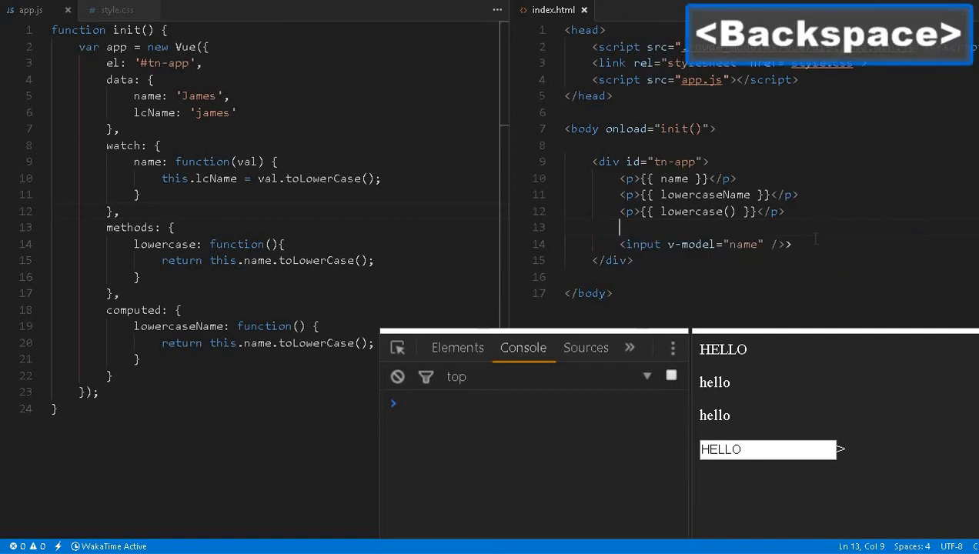
{"action": "type", "text": "<p></p>"}
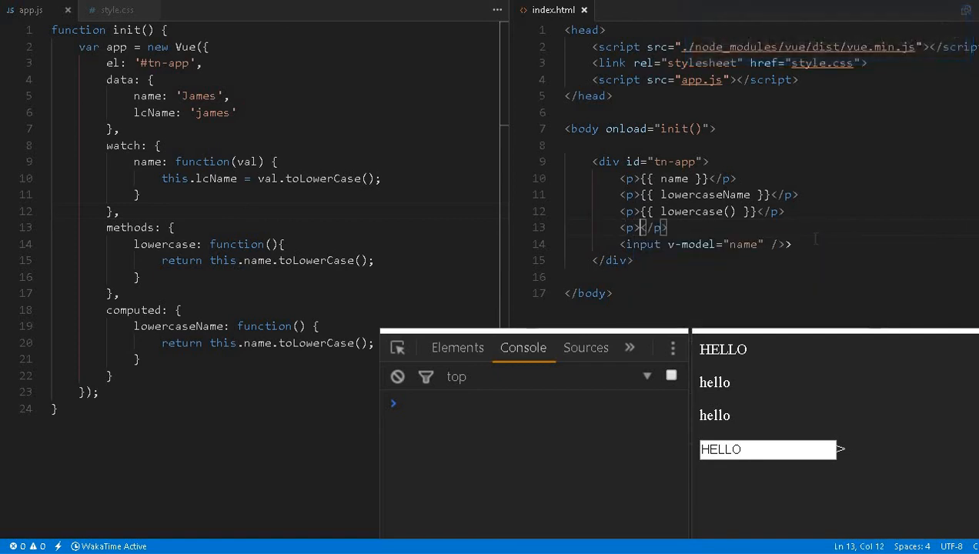
{"action": "key", "text": "space"}
{"action": "type", "text": "{{ lcName }} "}
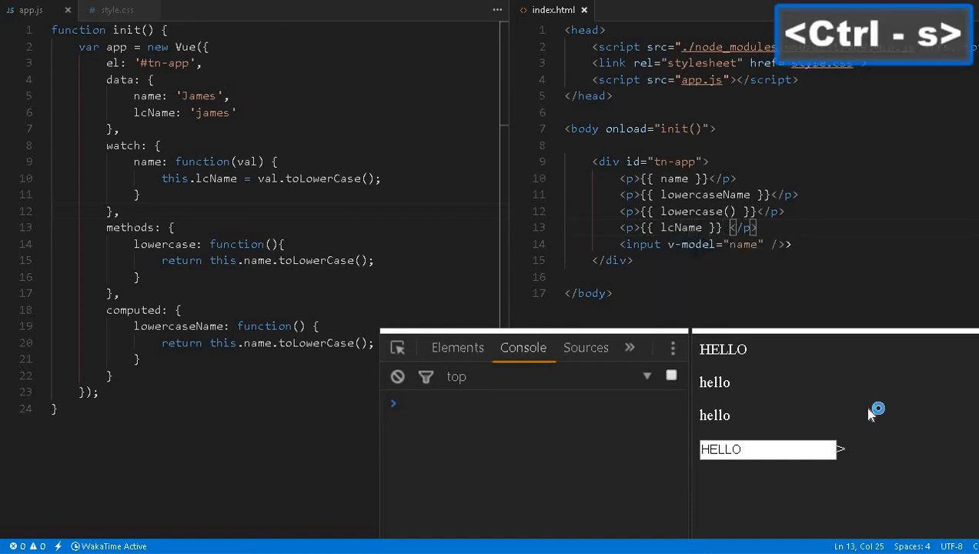
{"action": "key", "text": "f5"}
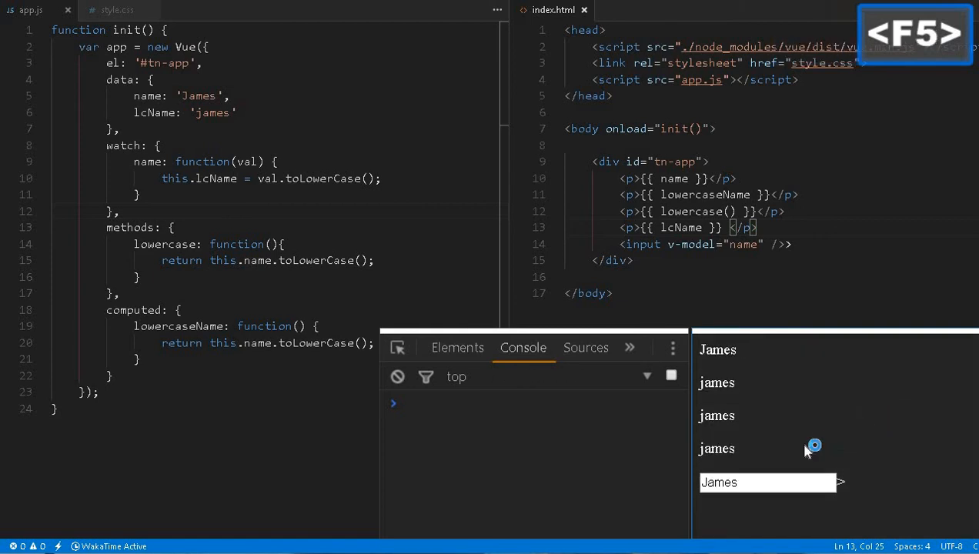
{"action": "key", "text": "f5"}
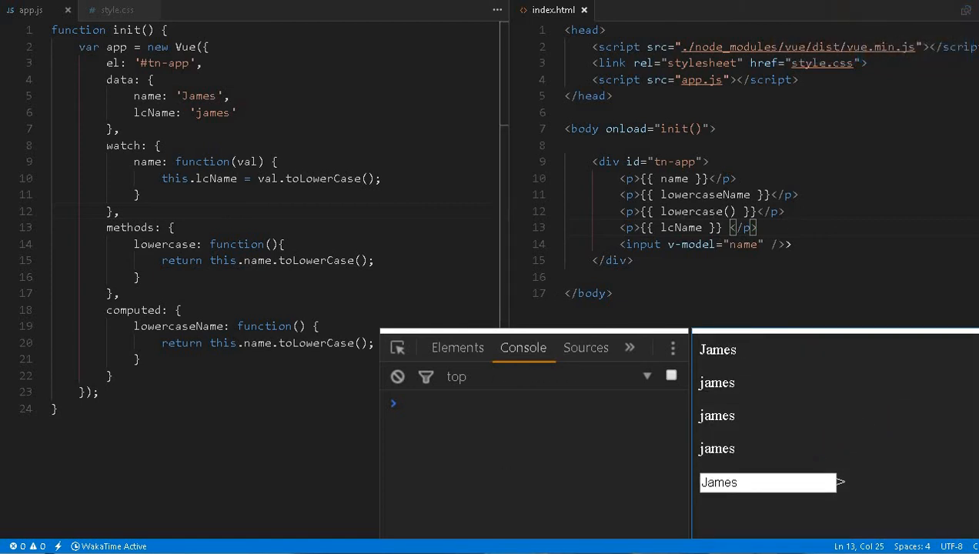
{"action": "key", "text": "ctrl+/"}
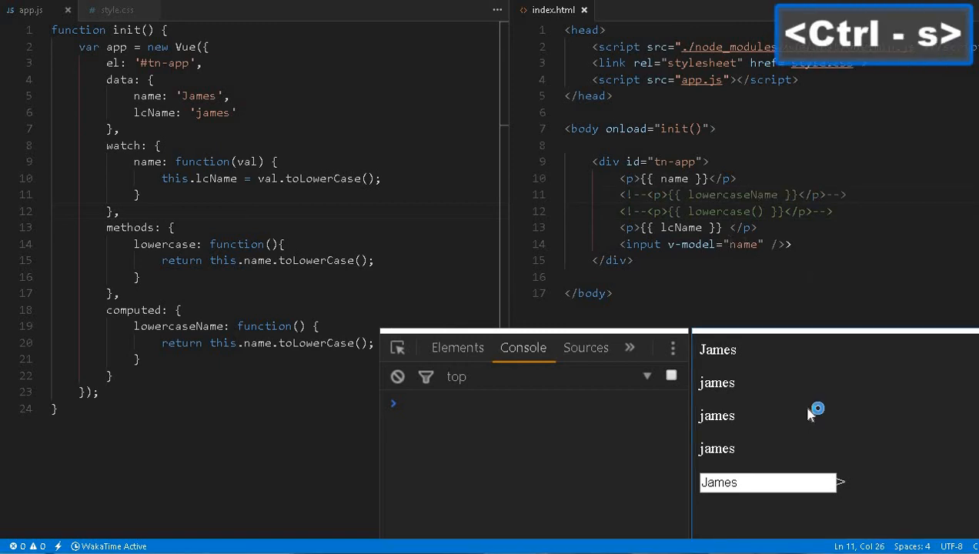
Step: Reload the preview and enter 'Steve' in the name input so the page shows Steve and steve
{"action": "key", "text": "f5"}
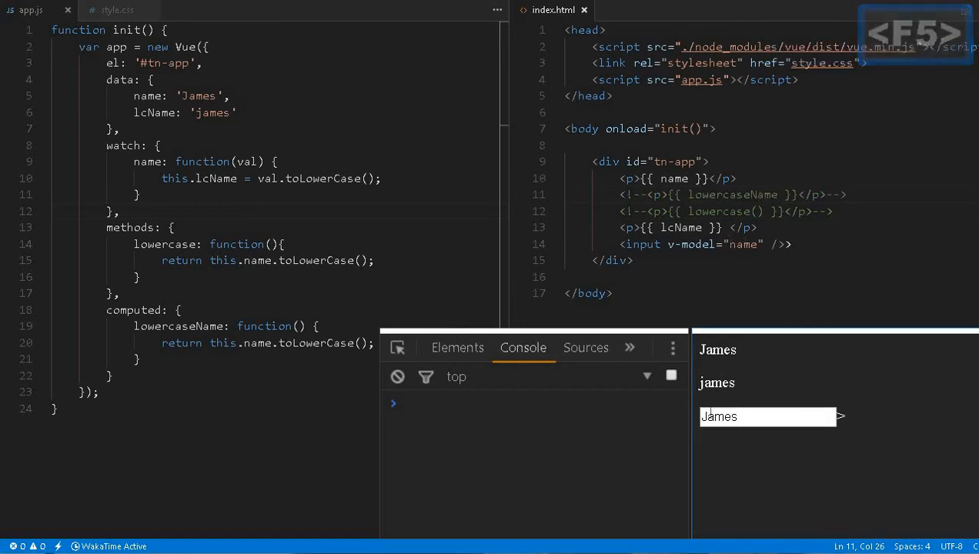
{"action": "type", "text": "Ste"}
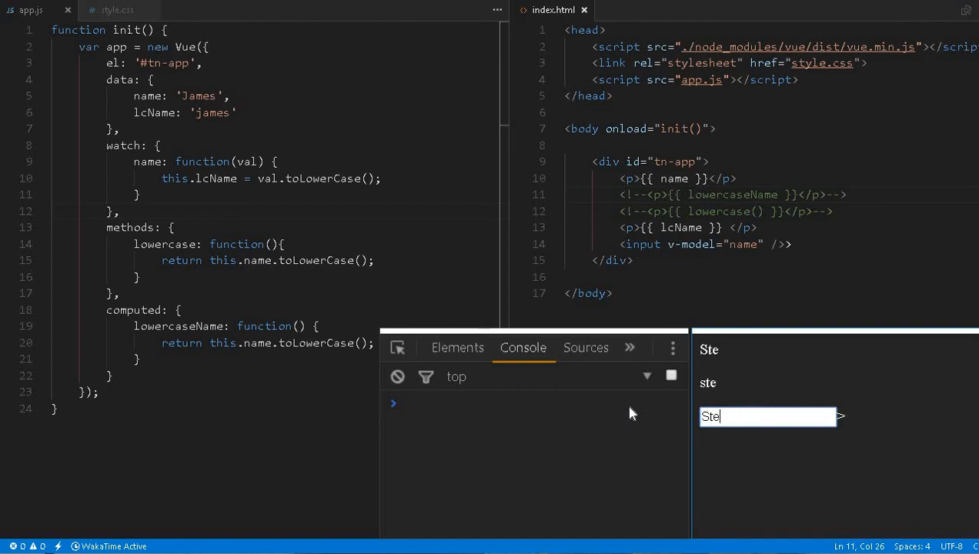
{"action": "type", "text": "ve"}
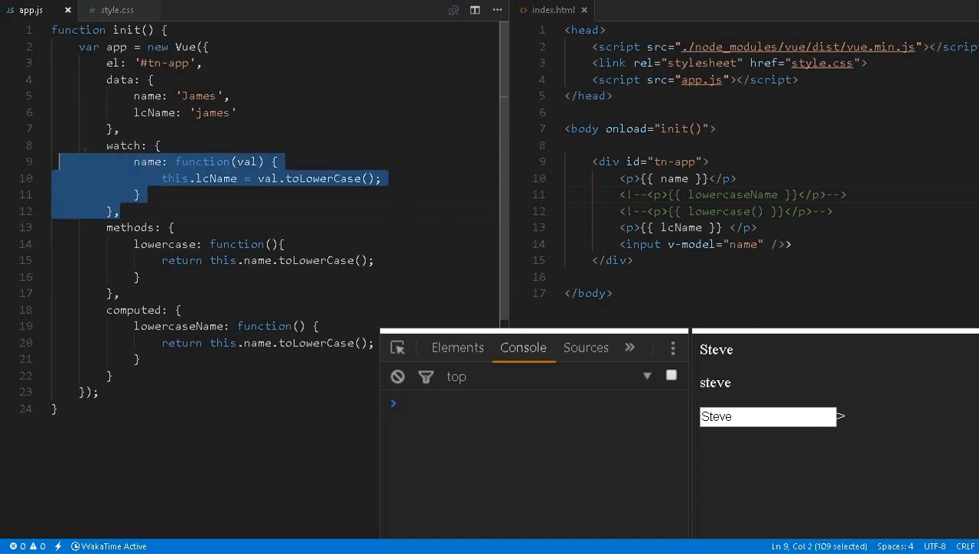
{"action": "double_click", "coordinate": [147, 162]}
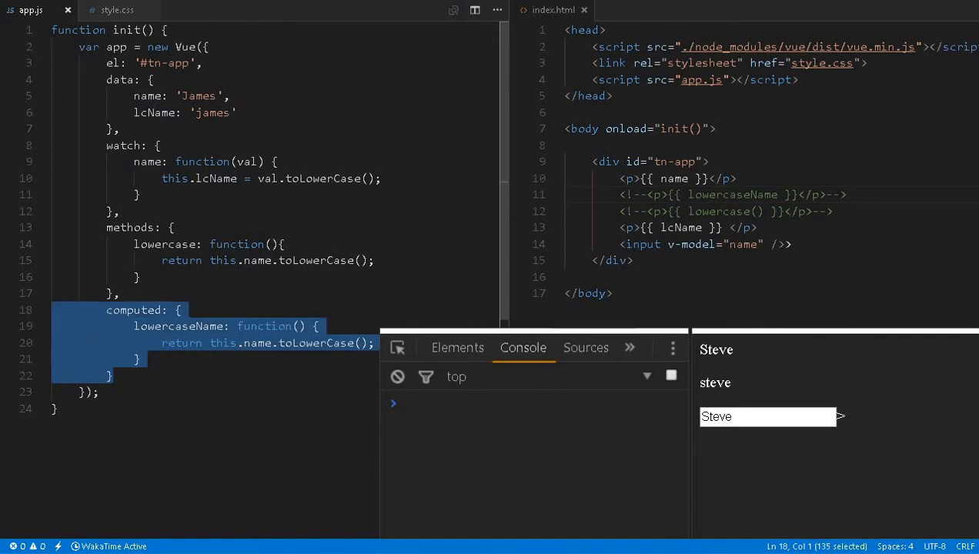
{"action": "double_click", "coordinate": [179, 326]}
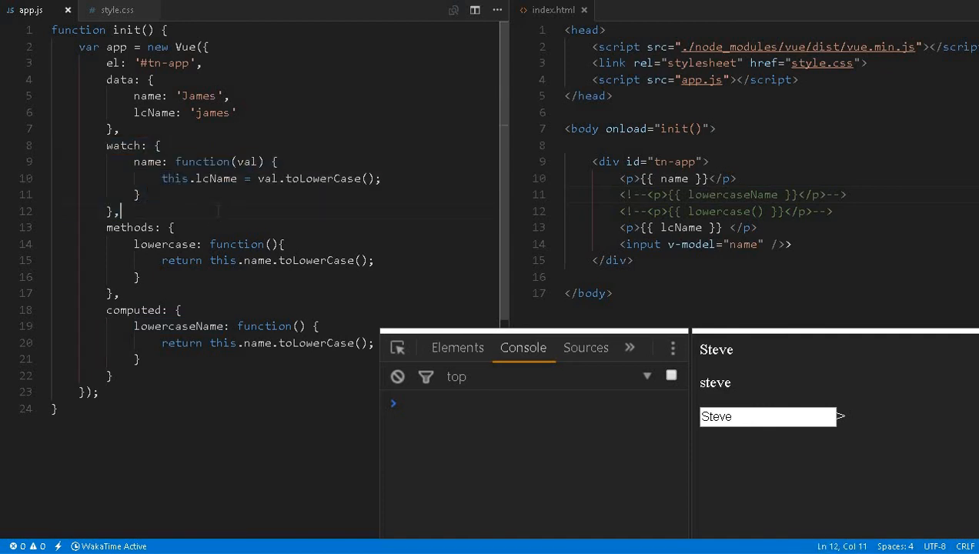
{"action": "double_click", "coordinate": [246, 161]}
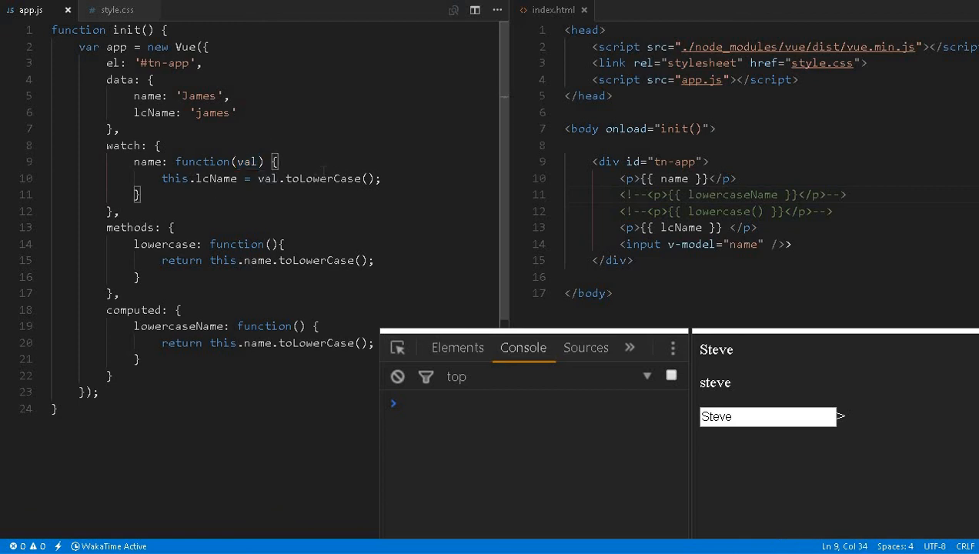
Step: Add an '//AJAX Call..' comment on a new line inside the name watcher
{"action": "key", "text": "Enter"}
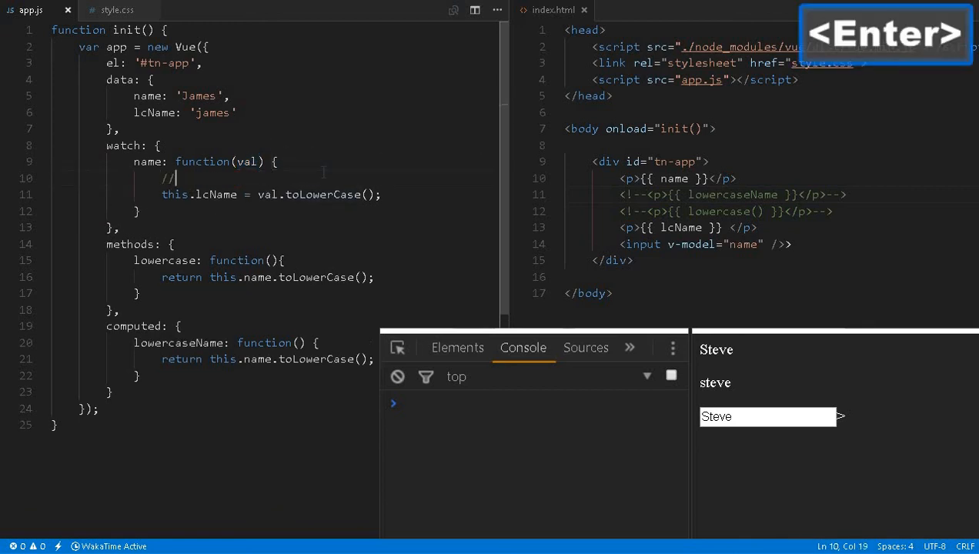
{"action": "type", "text": "AJAX Call.."}
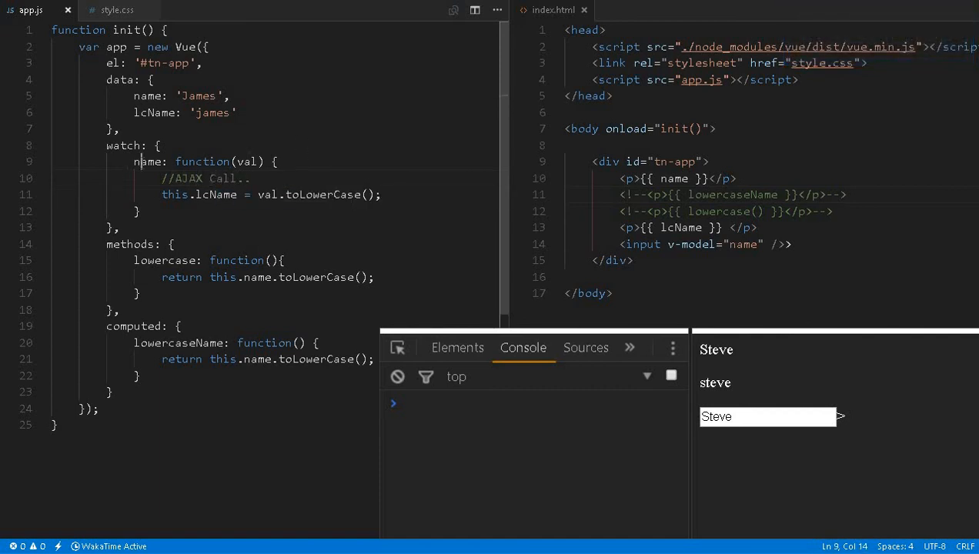
Step: Highlight val, the AJAX comment, the lcName lines and the whole watch block while explaining
{"action": "double_click", "coordinate": [250, 161]}
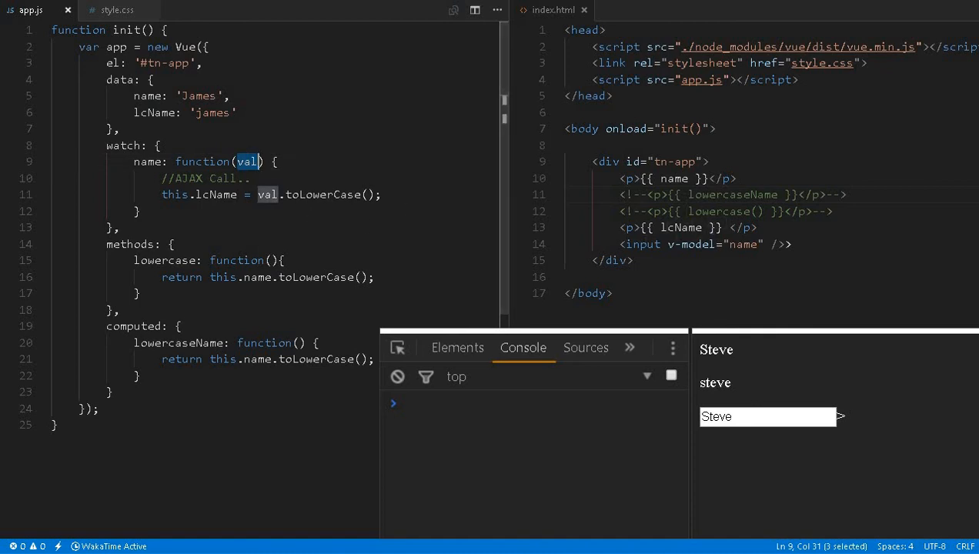
{"action": "triple_click", "coordinate": [693, 243]}
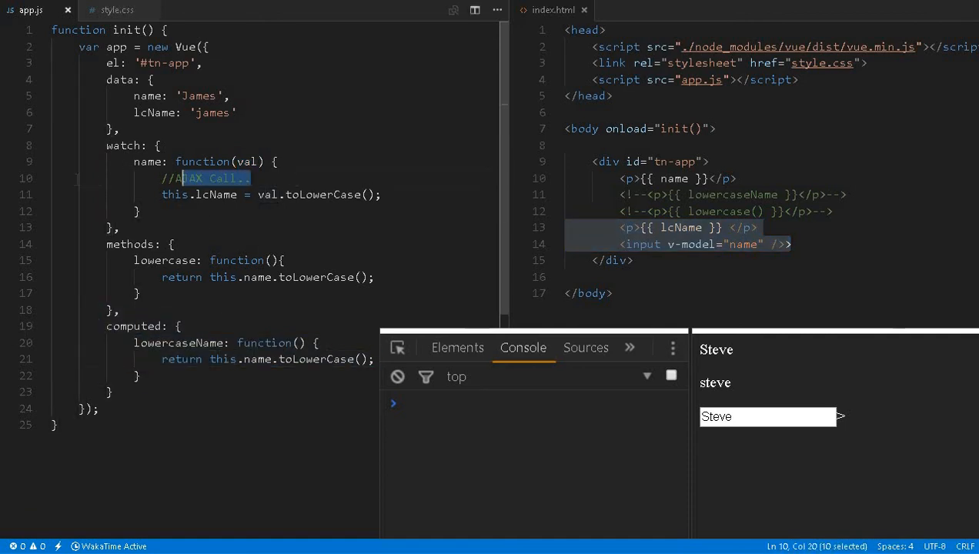
{"action": "left_click_drag", "start_coordinate": [185, 178], "coordinate": [141, 228]}
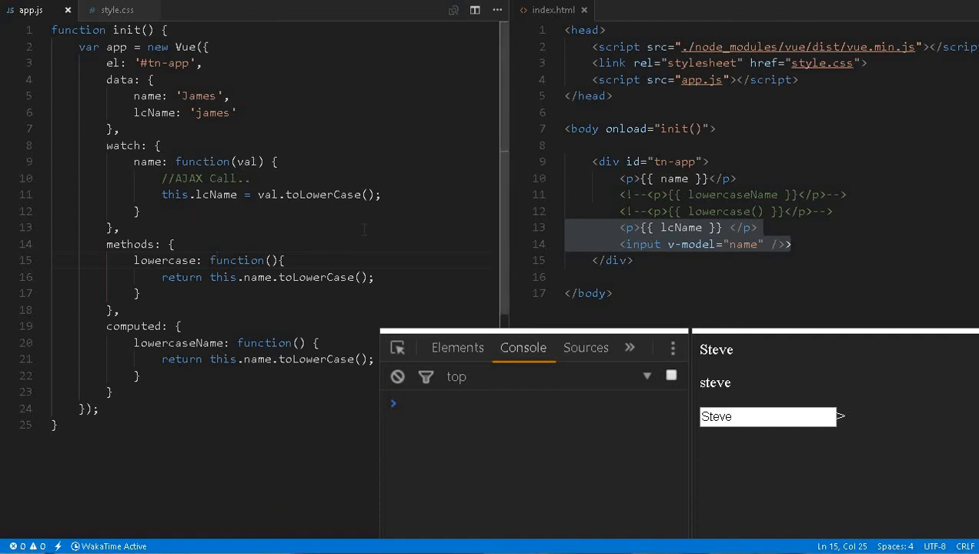
{"action": "left_click", "coordinate": [174, 243]}
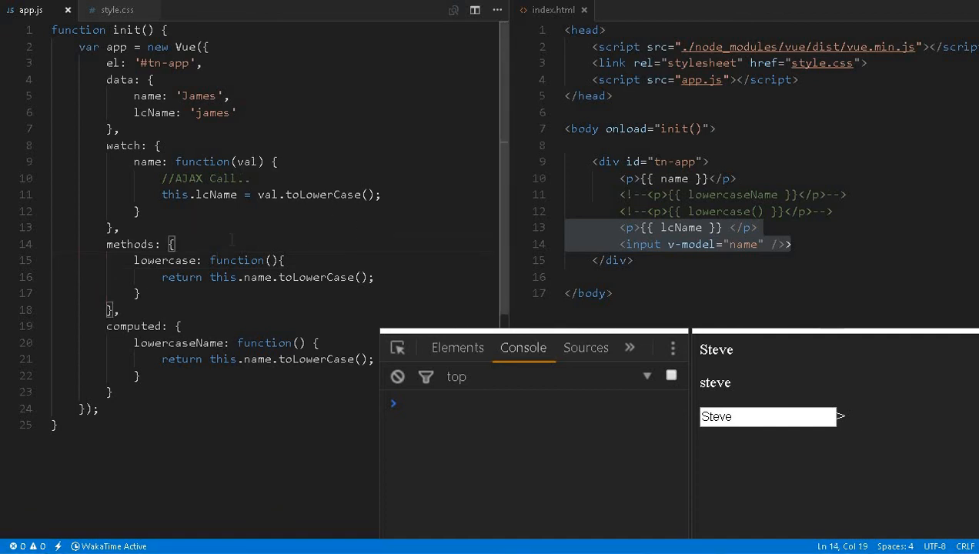
{"action": "left_click_drag", "start_coordinate": [108, 145], "coordinate": [120, 227]}
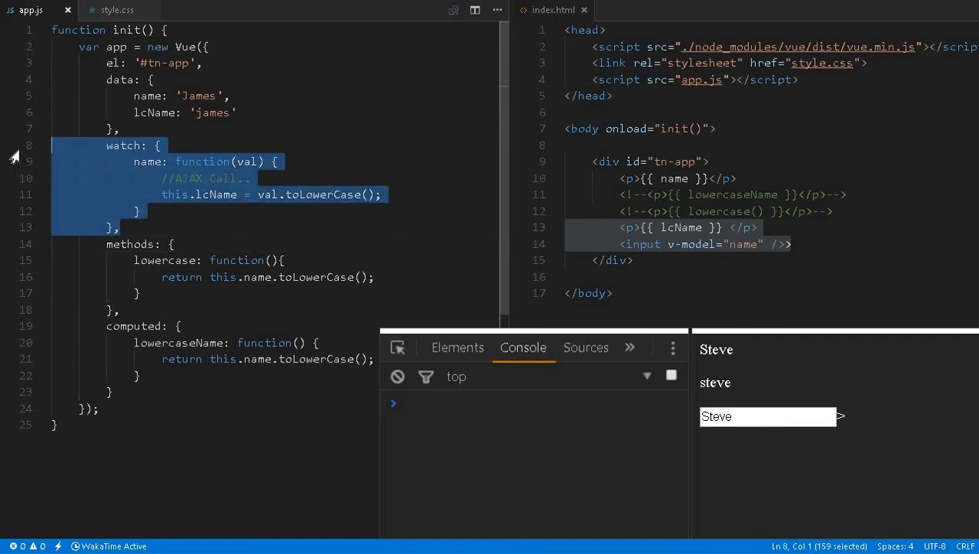
{"action": "left_click", "coordinate": [185, 237]}
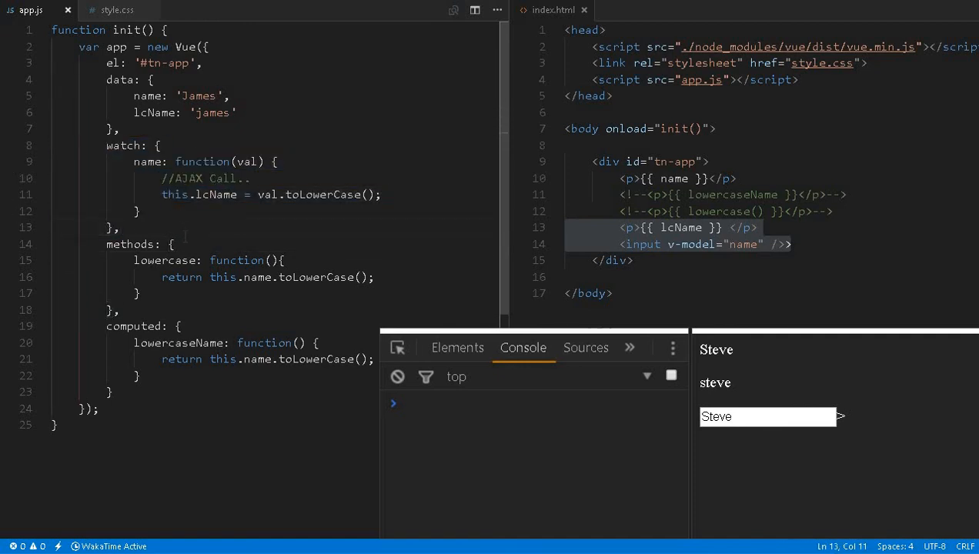